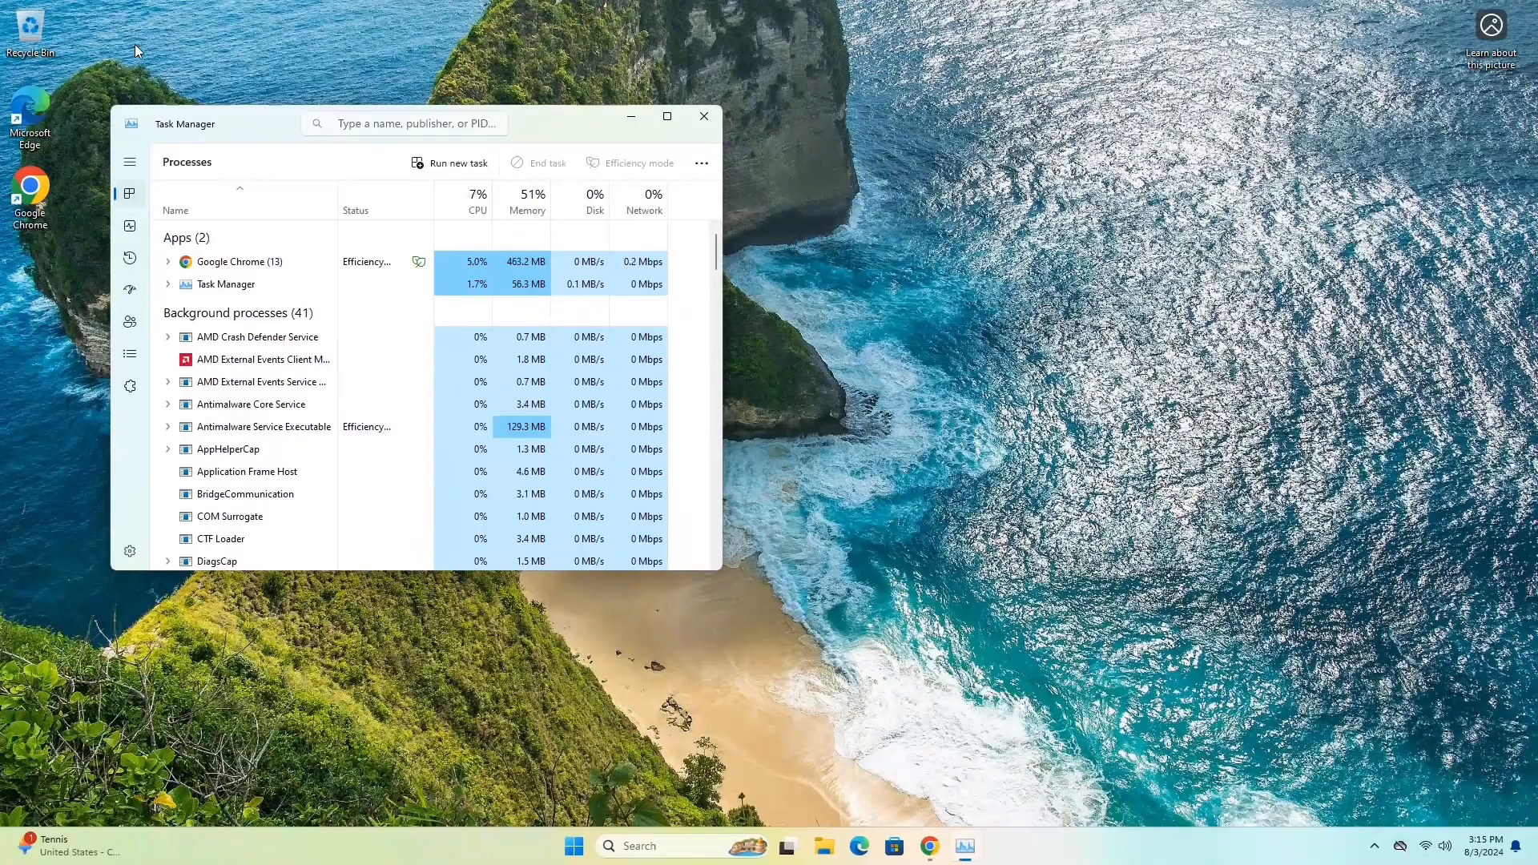
Step: Show the Memory performance page: 8.0 GB installed, 1 of 2 slots used
click(128, 226)
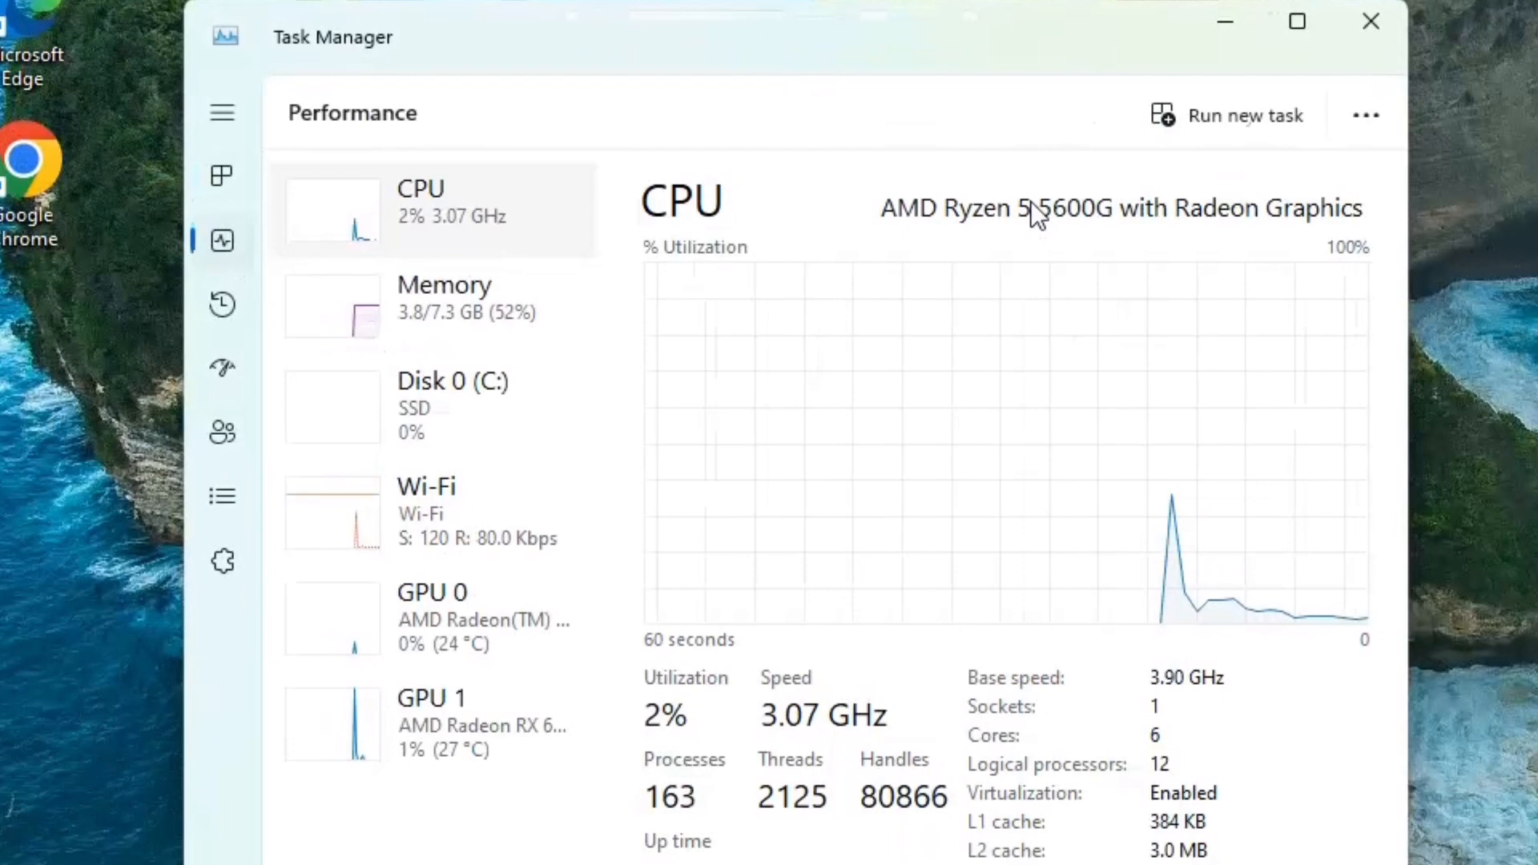
mouse_move(476, 319)
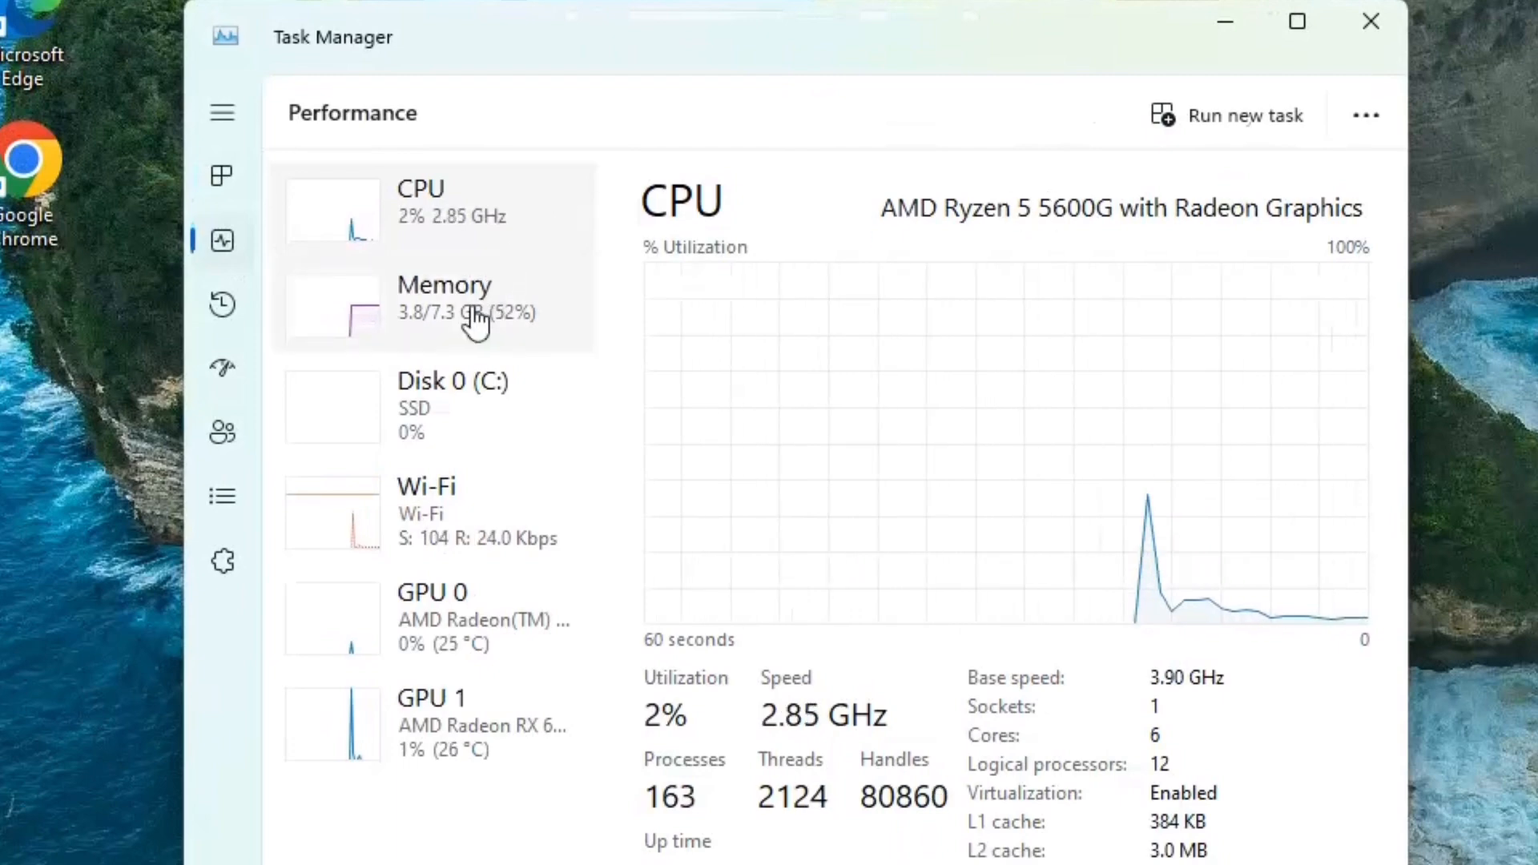
click(443, 299)
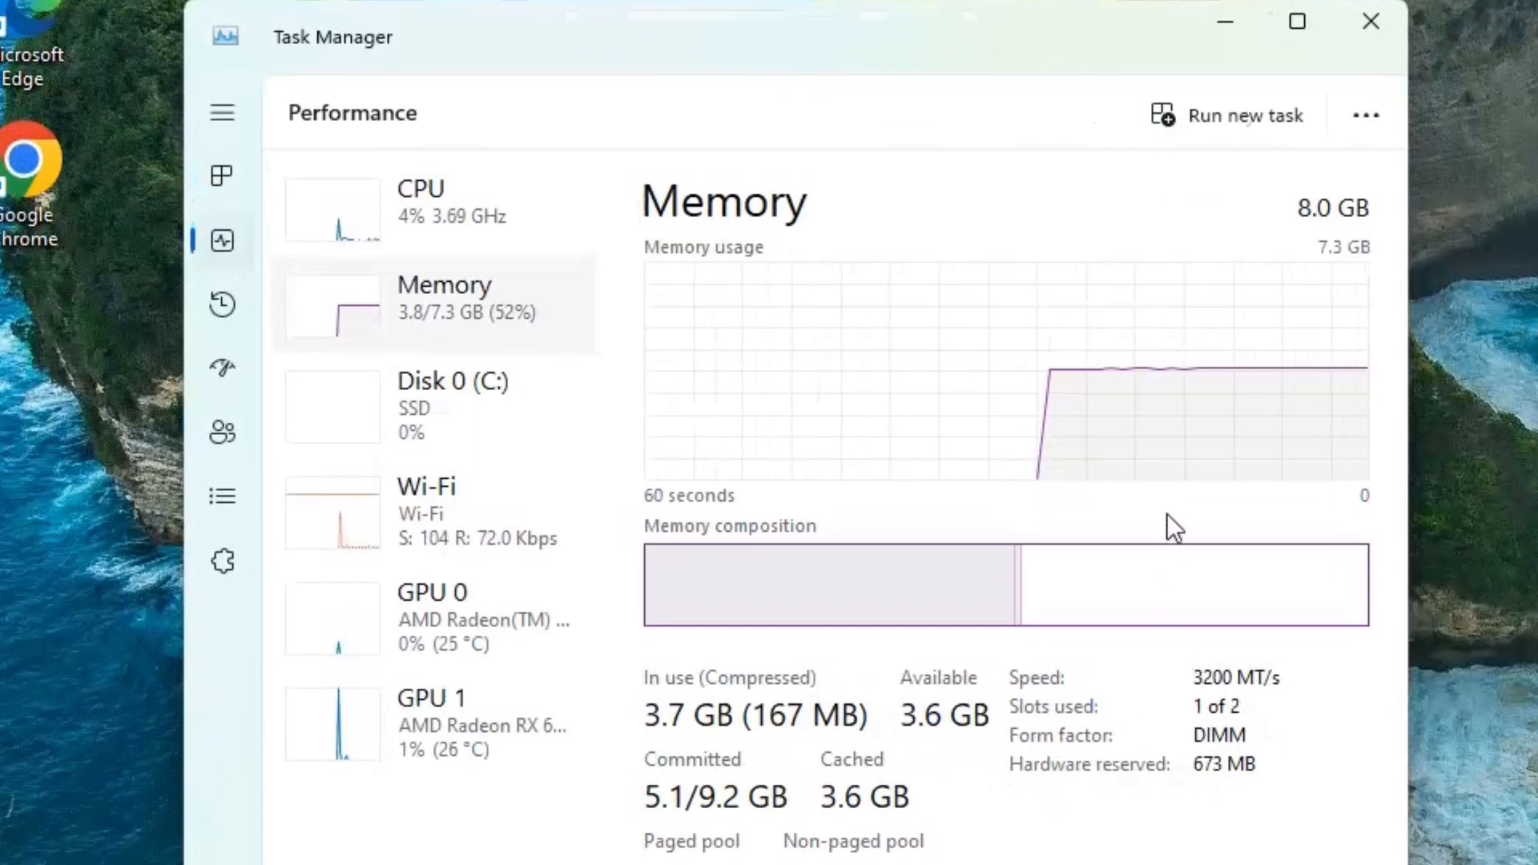
mouse_move(488, 257)
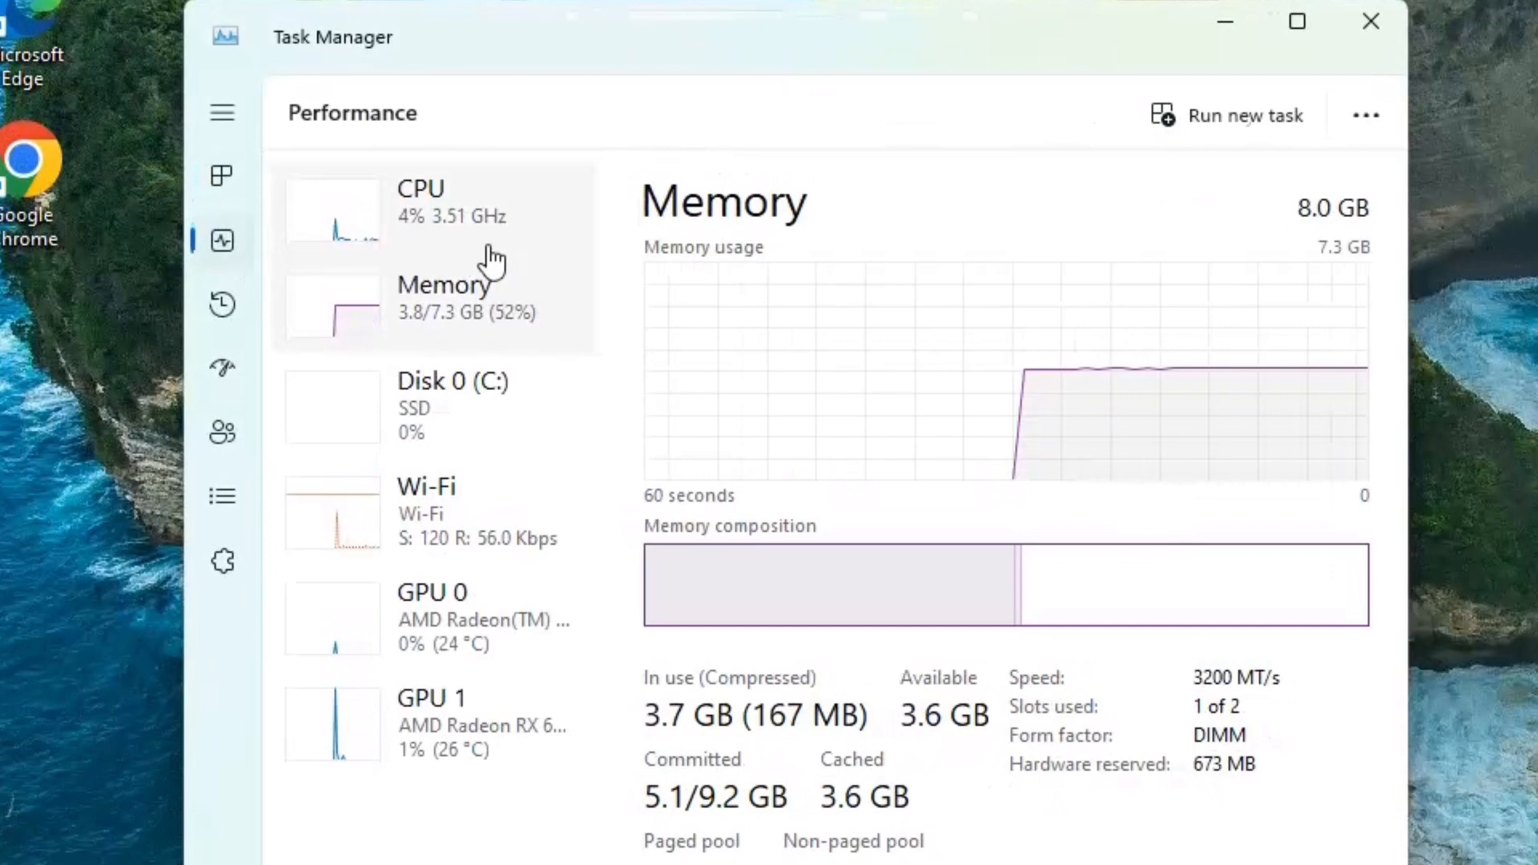
Step: View Disk 0, Wi-Fi, integrated Radeon Graphics, then AMD Radeon RX 6400 performance pages
click(451, 406)
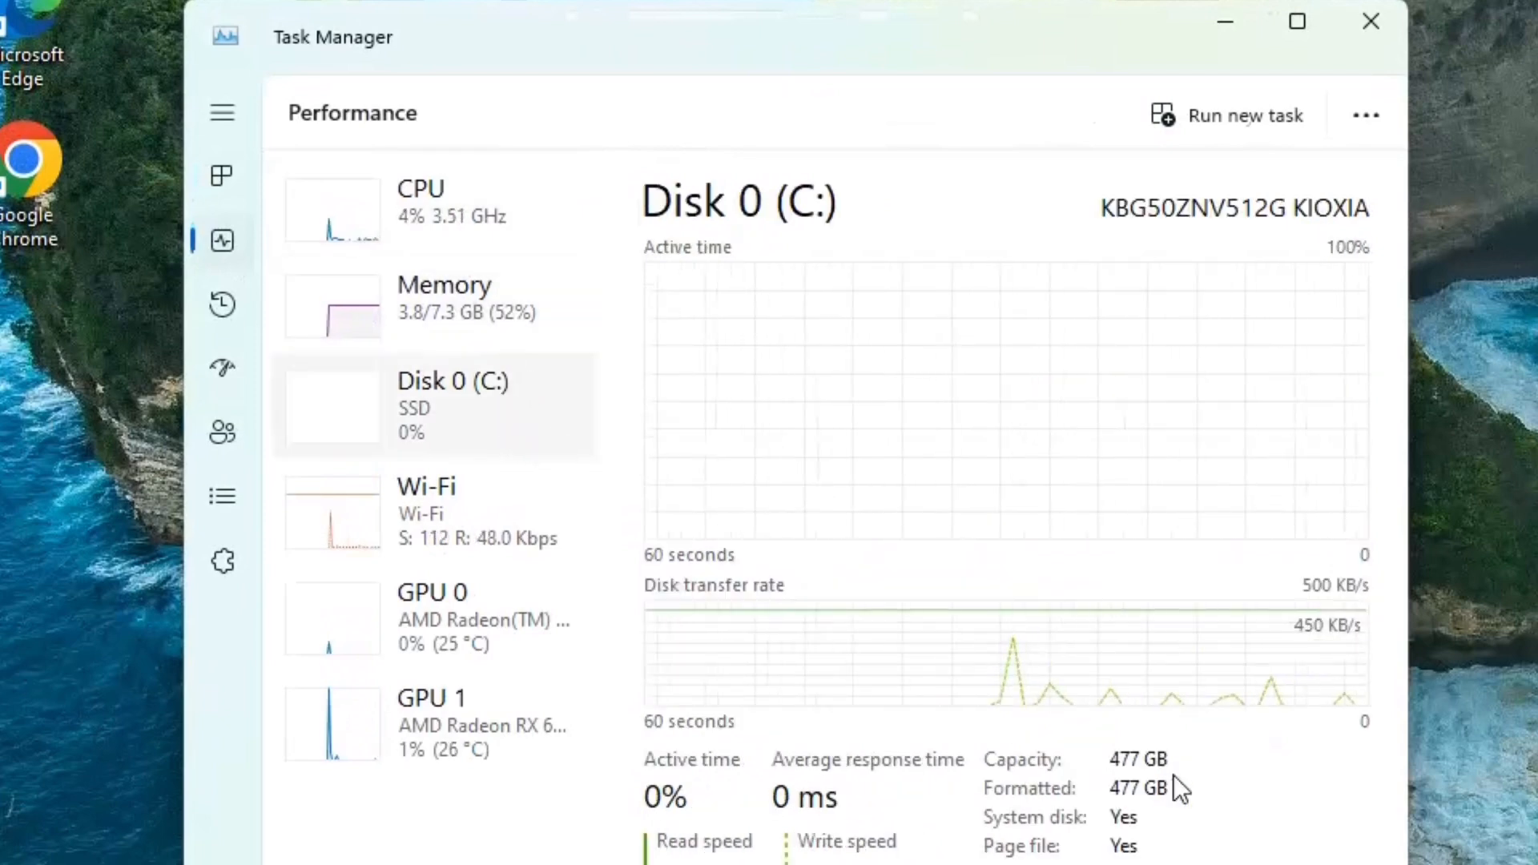
click(426, 510)
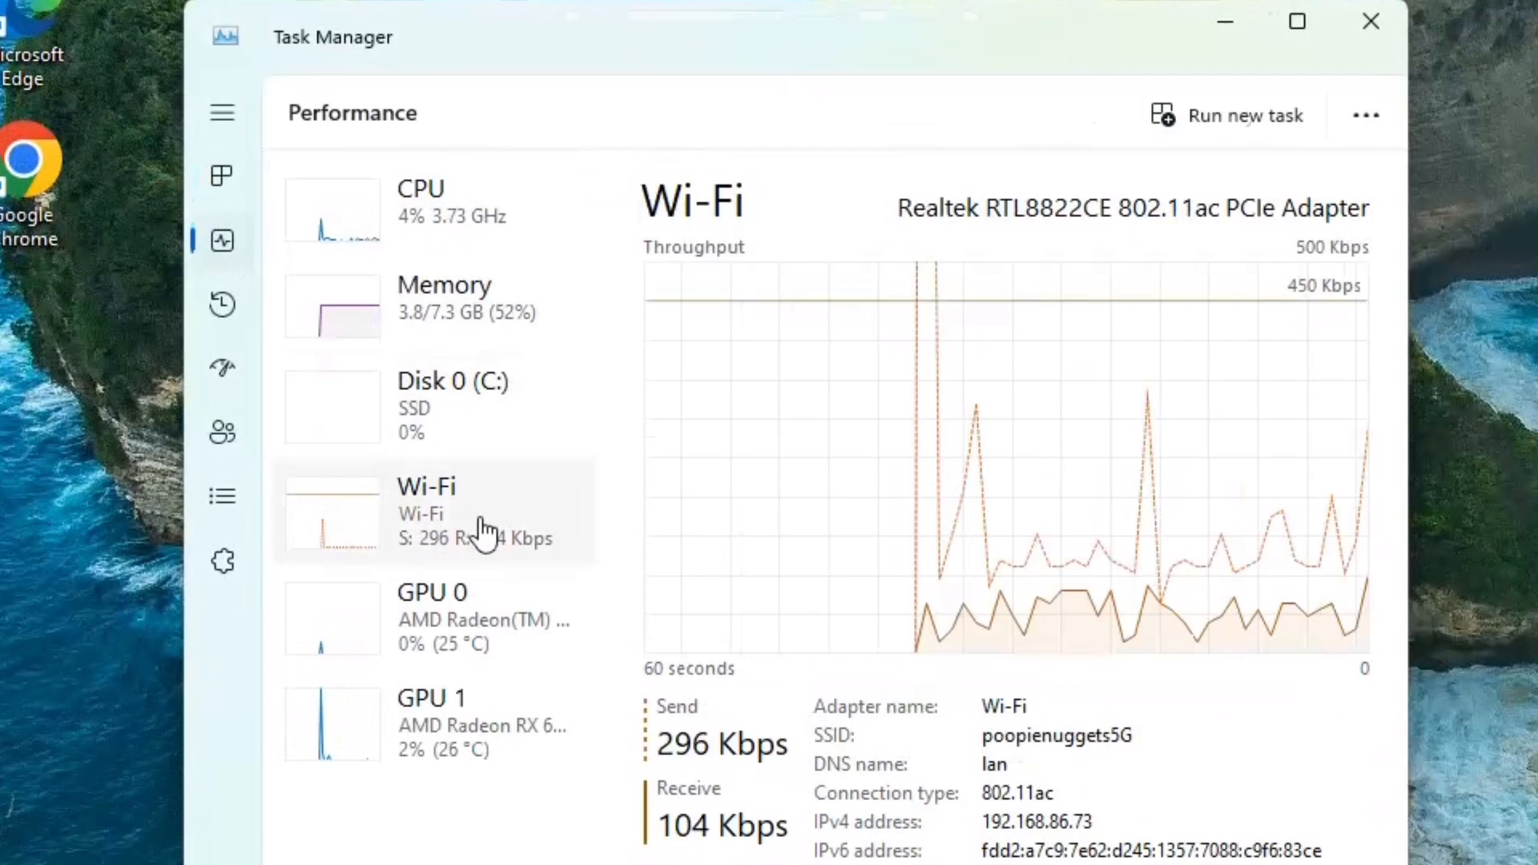
mouse_move(490, 628)
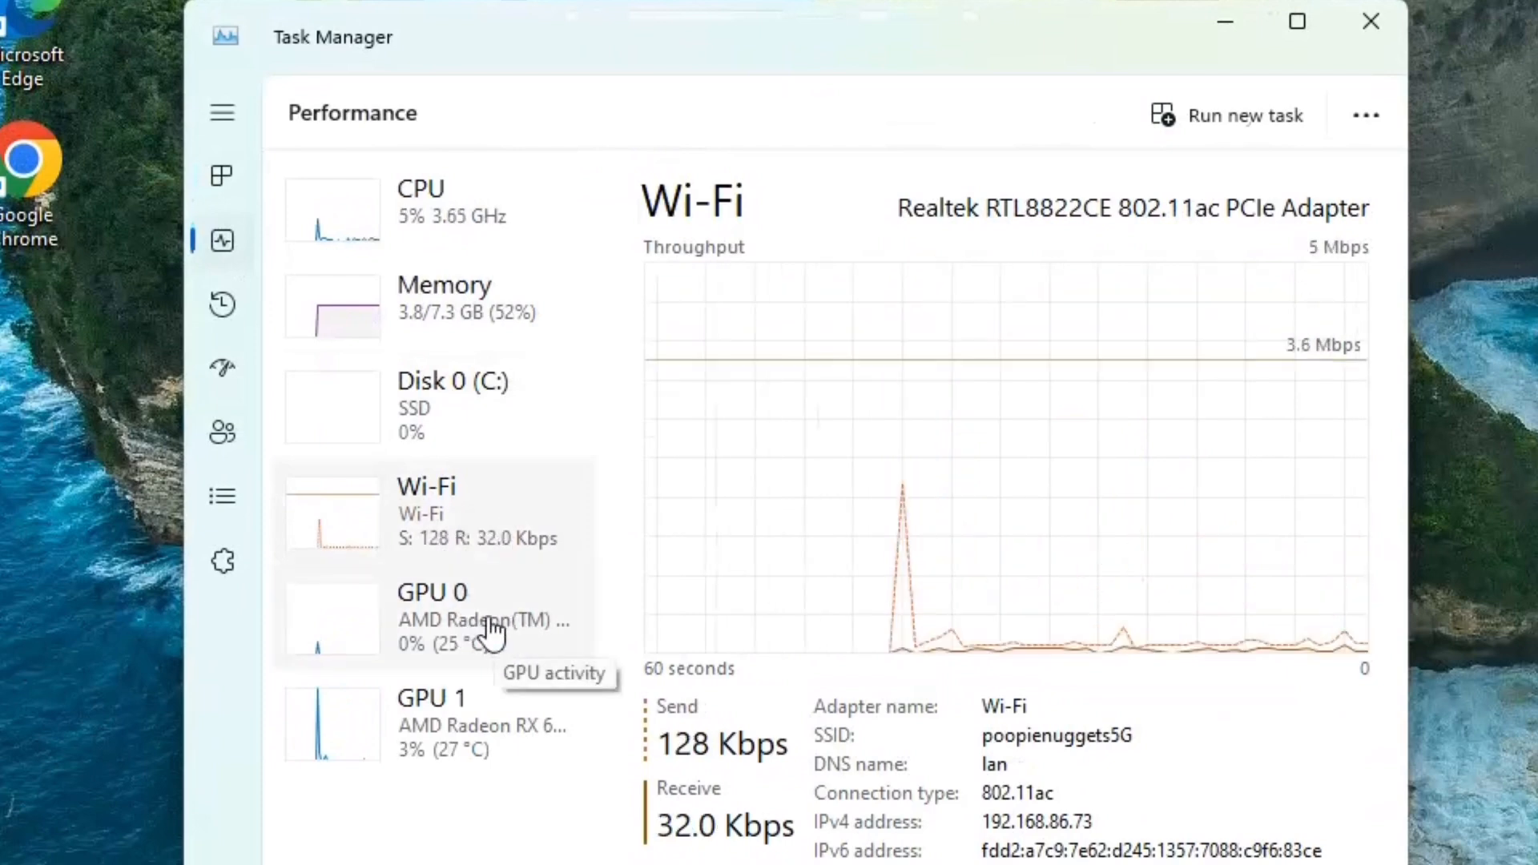
click(432, 616)
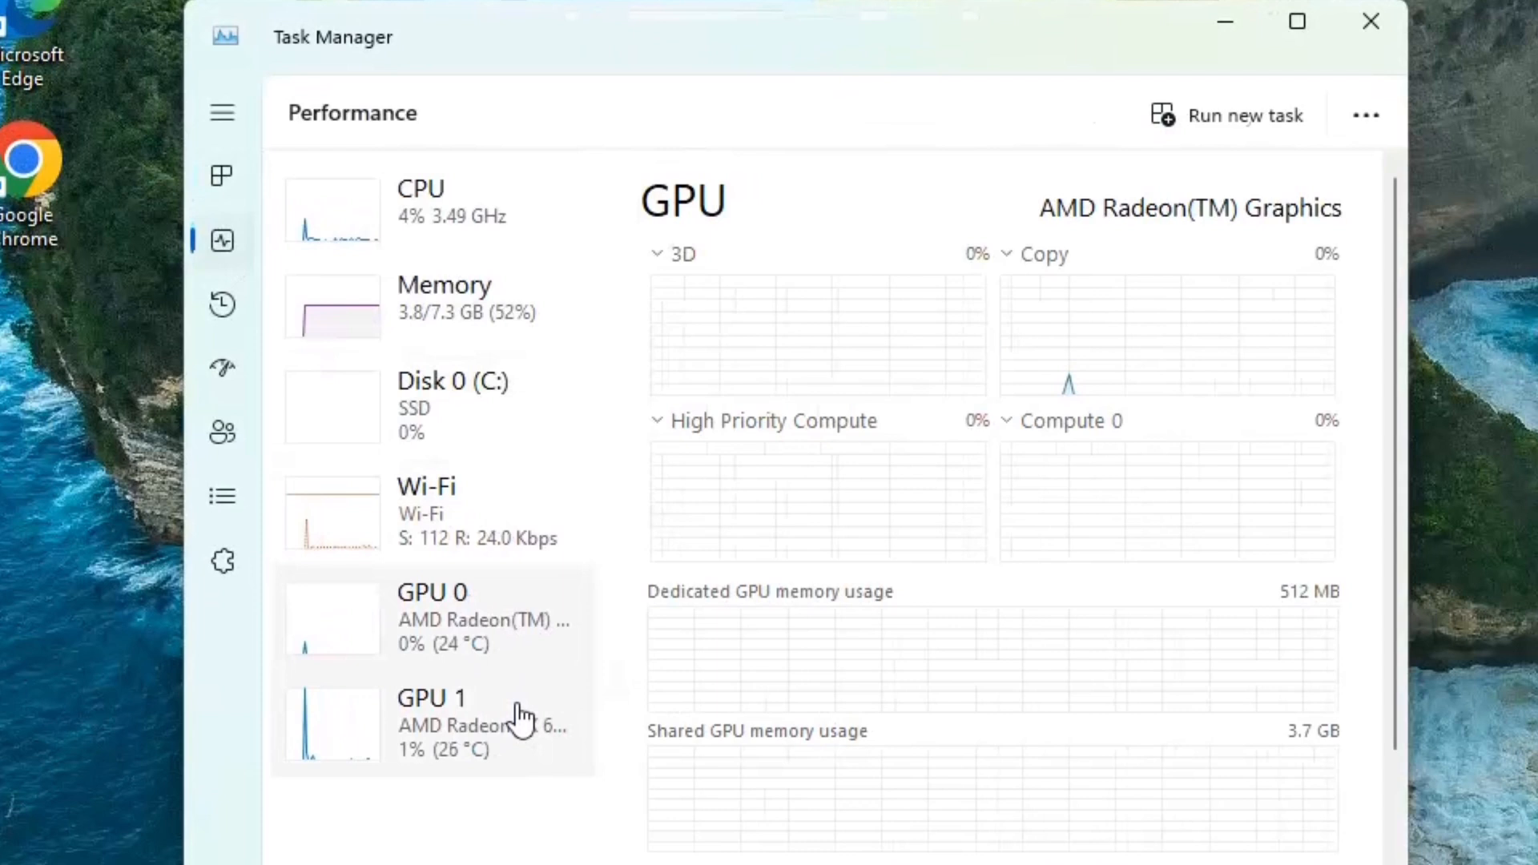
click(432, 696)
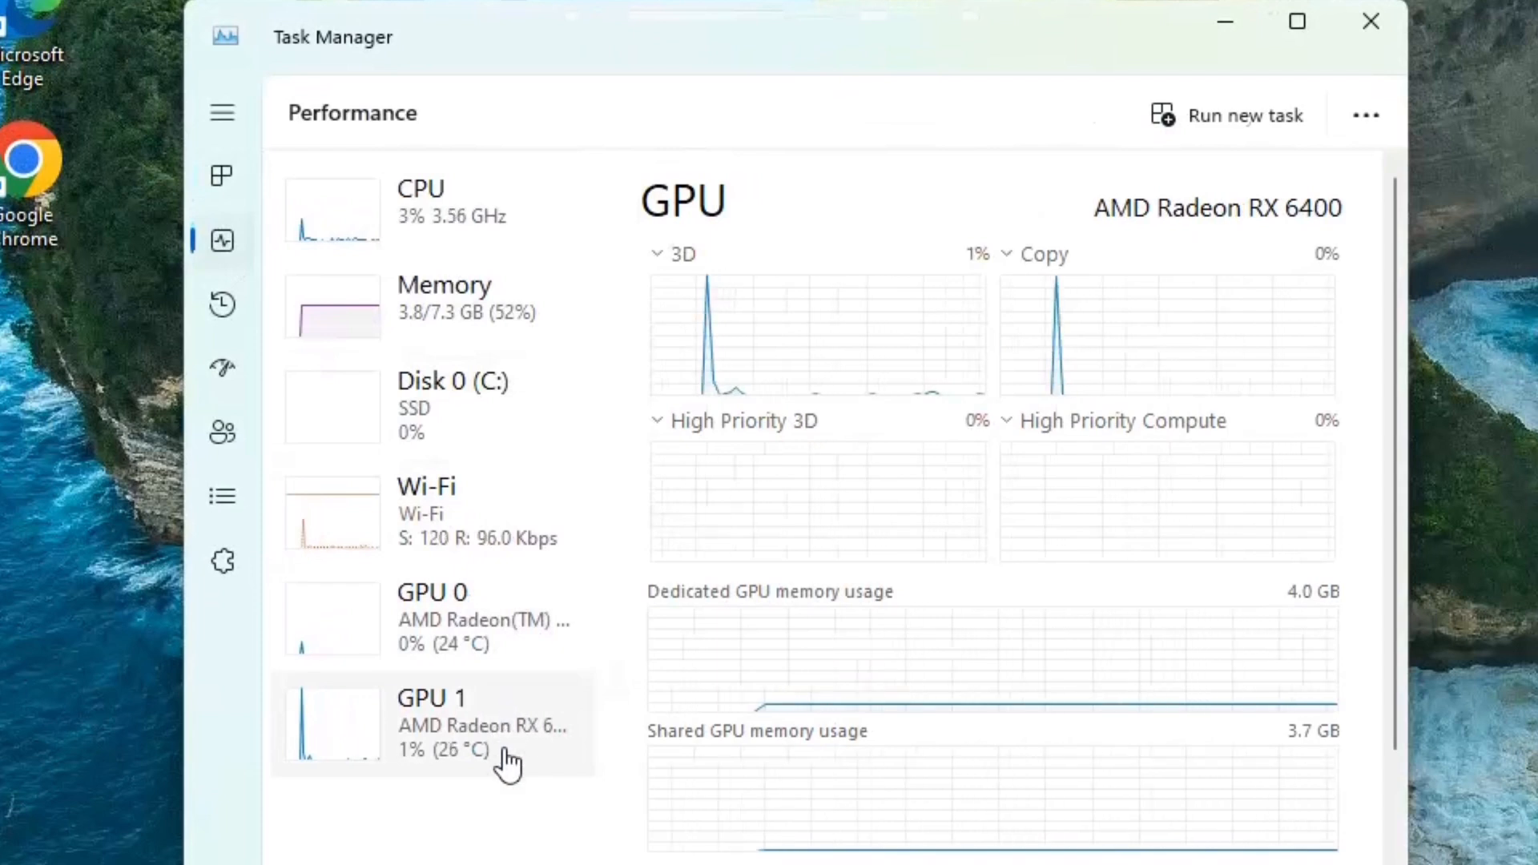
mouse_move(1223, 260)
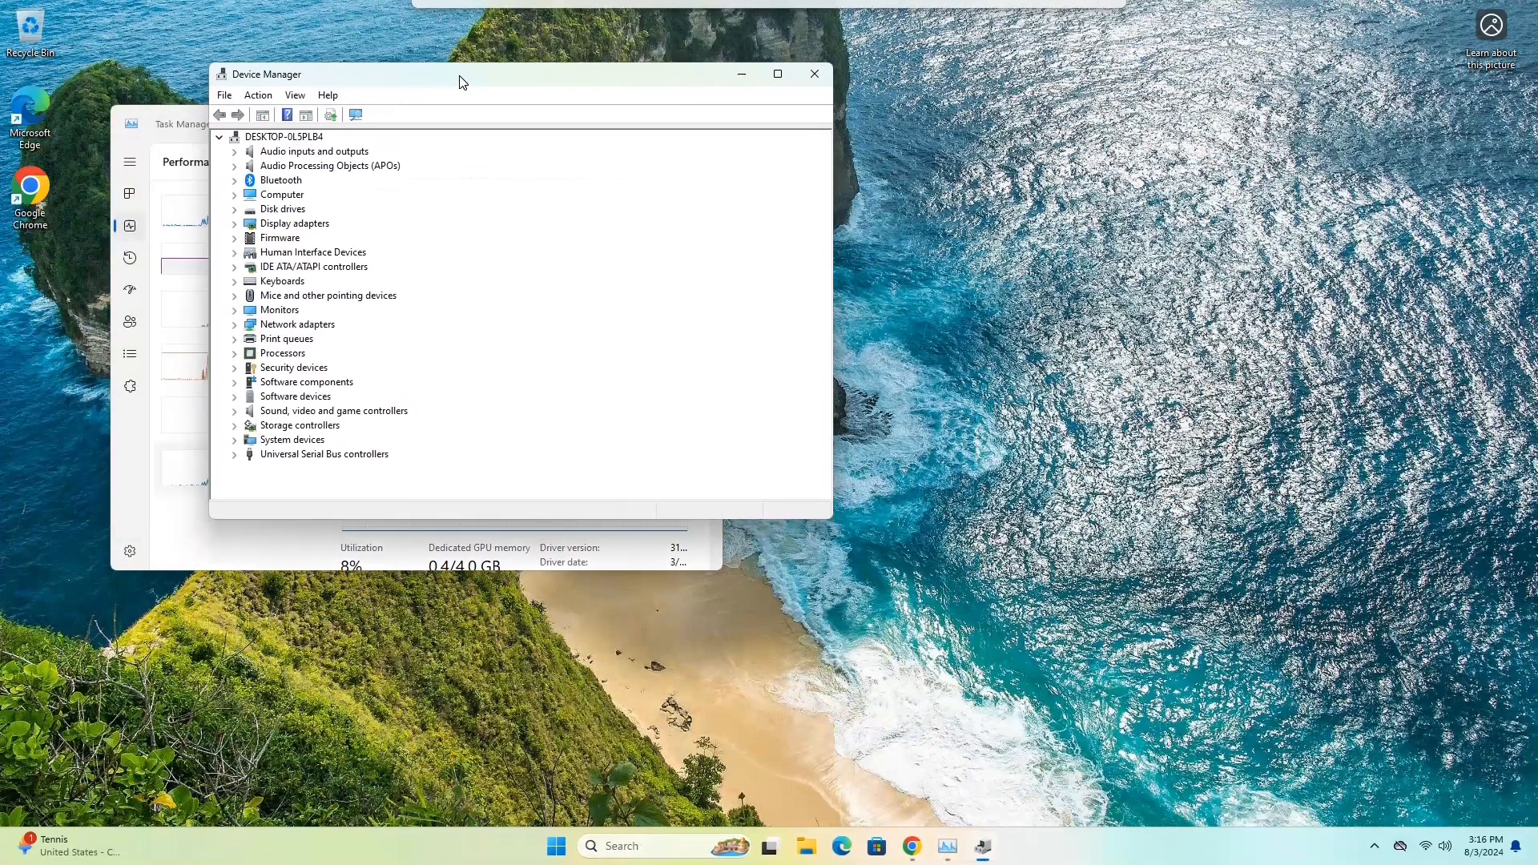
Step: Move Device Manager beside Task Manager and expand Display adapters to list both AMD GPUs
drag(462, 74, 613, 131)
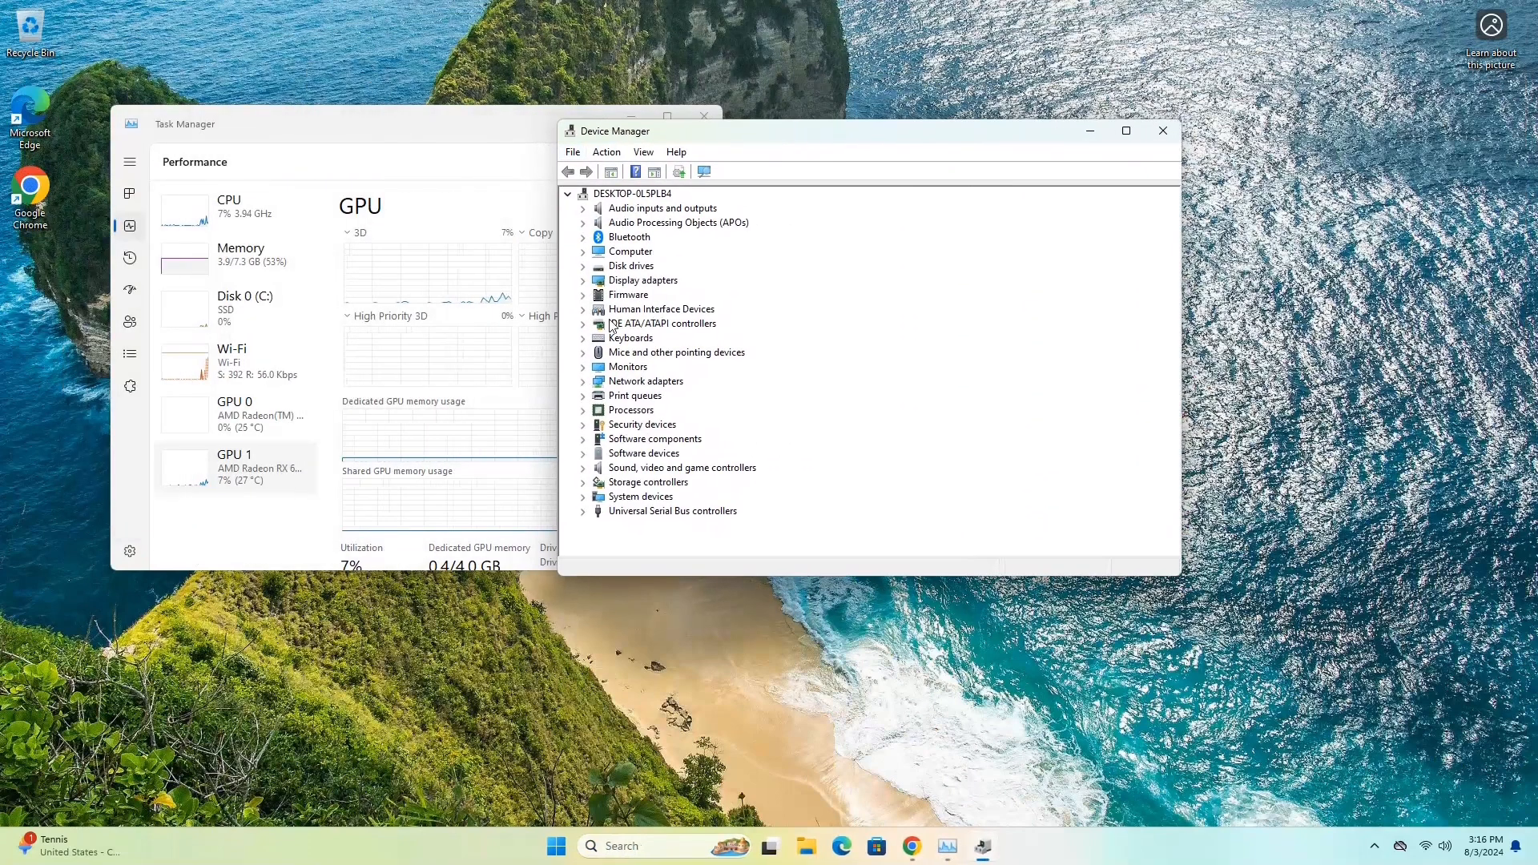
click(584, 280)
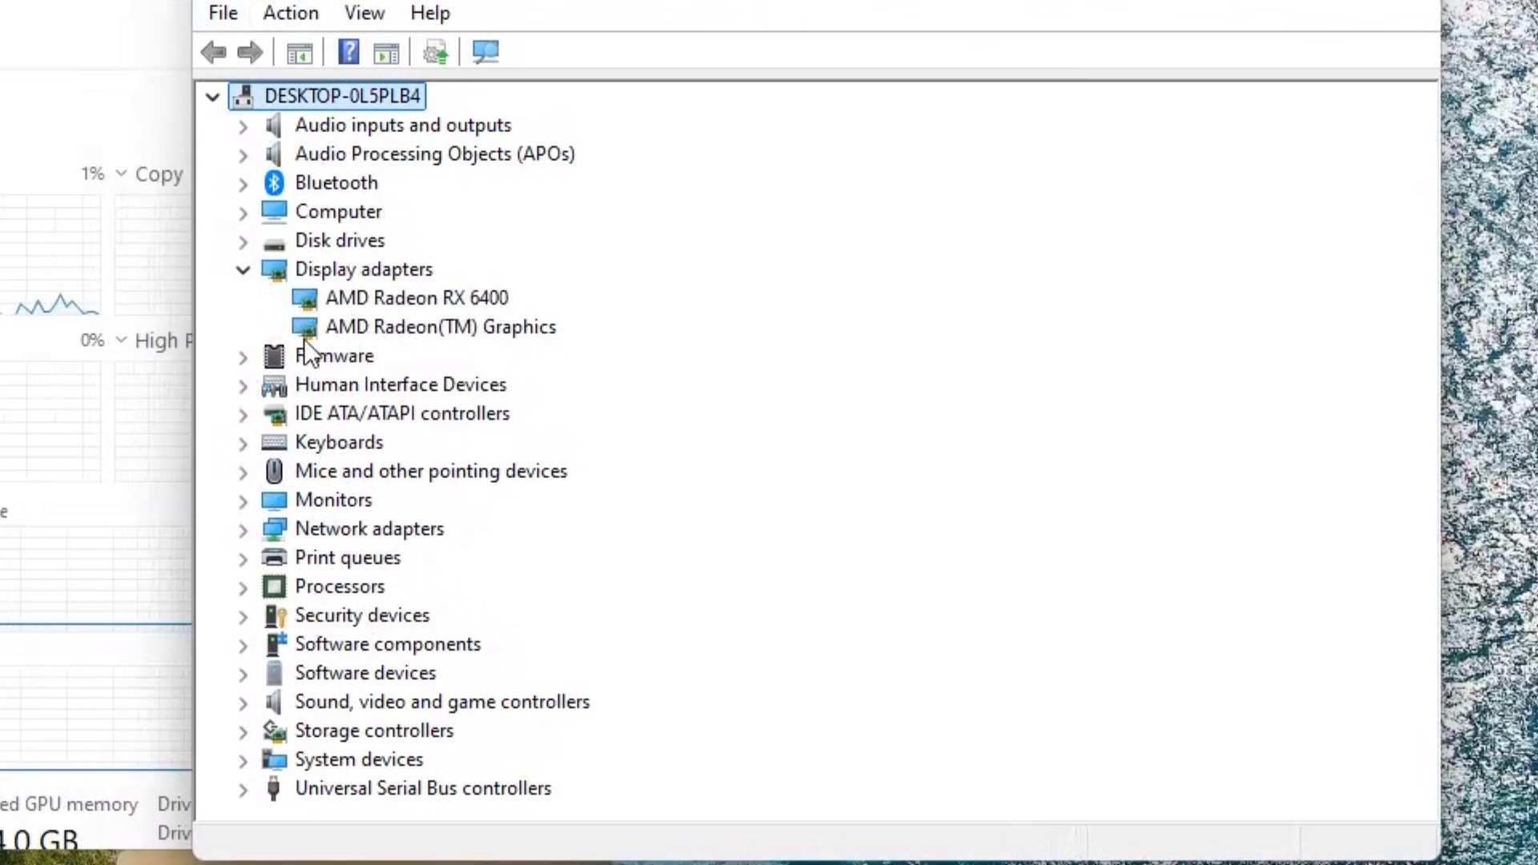
mouse_move(431, 350)
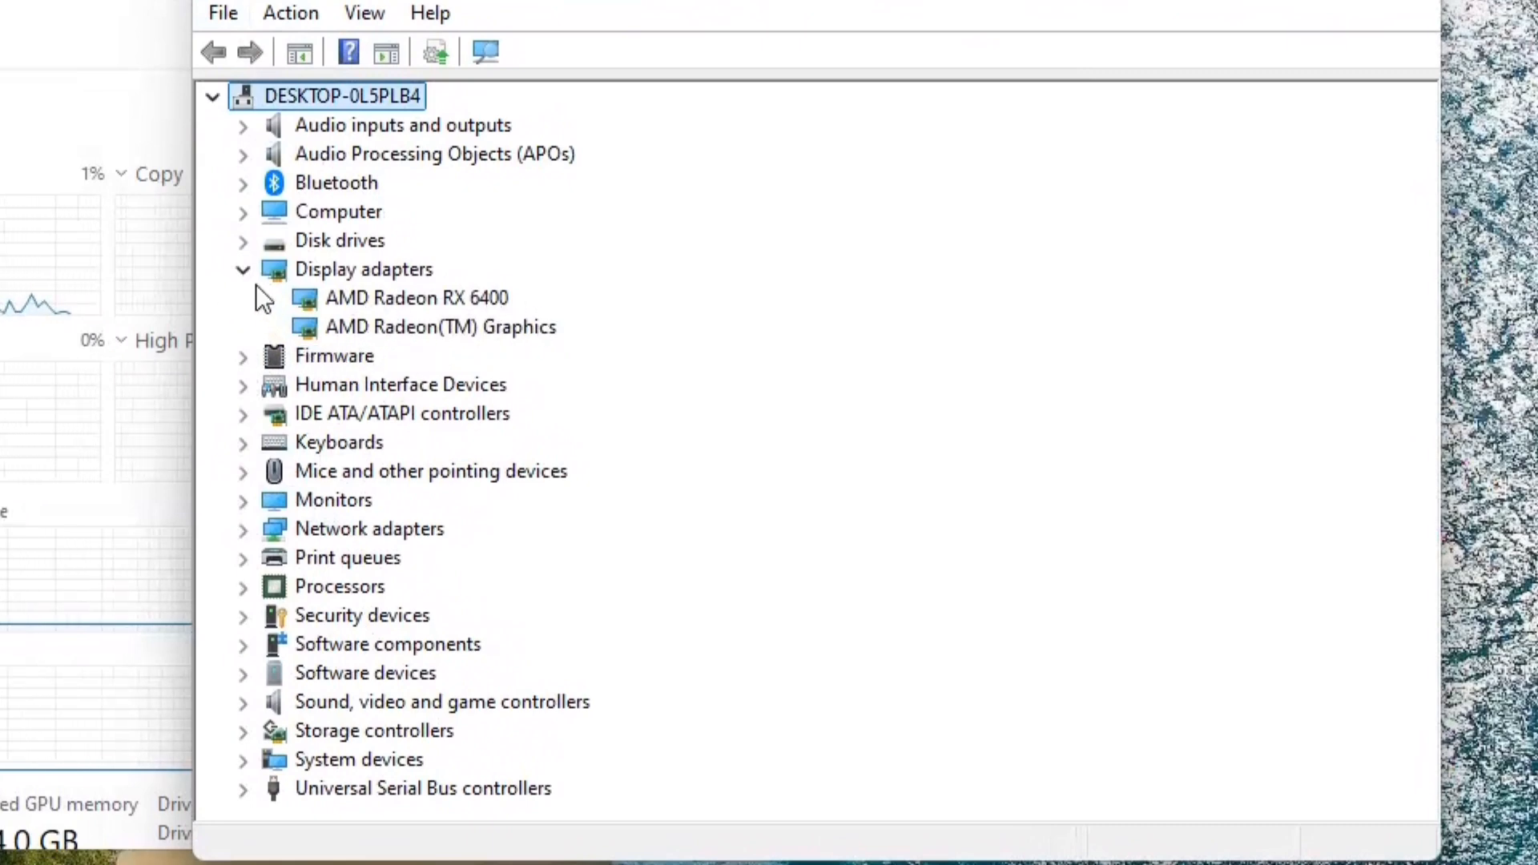
click(241, 269)
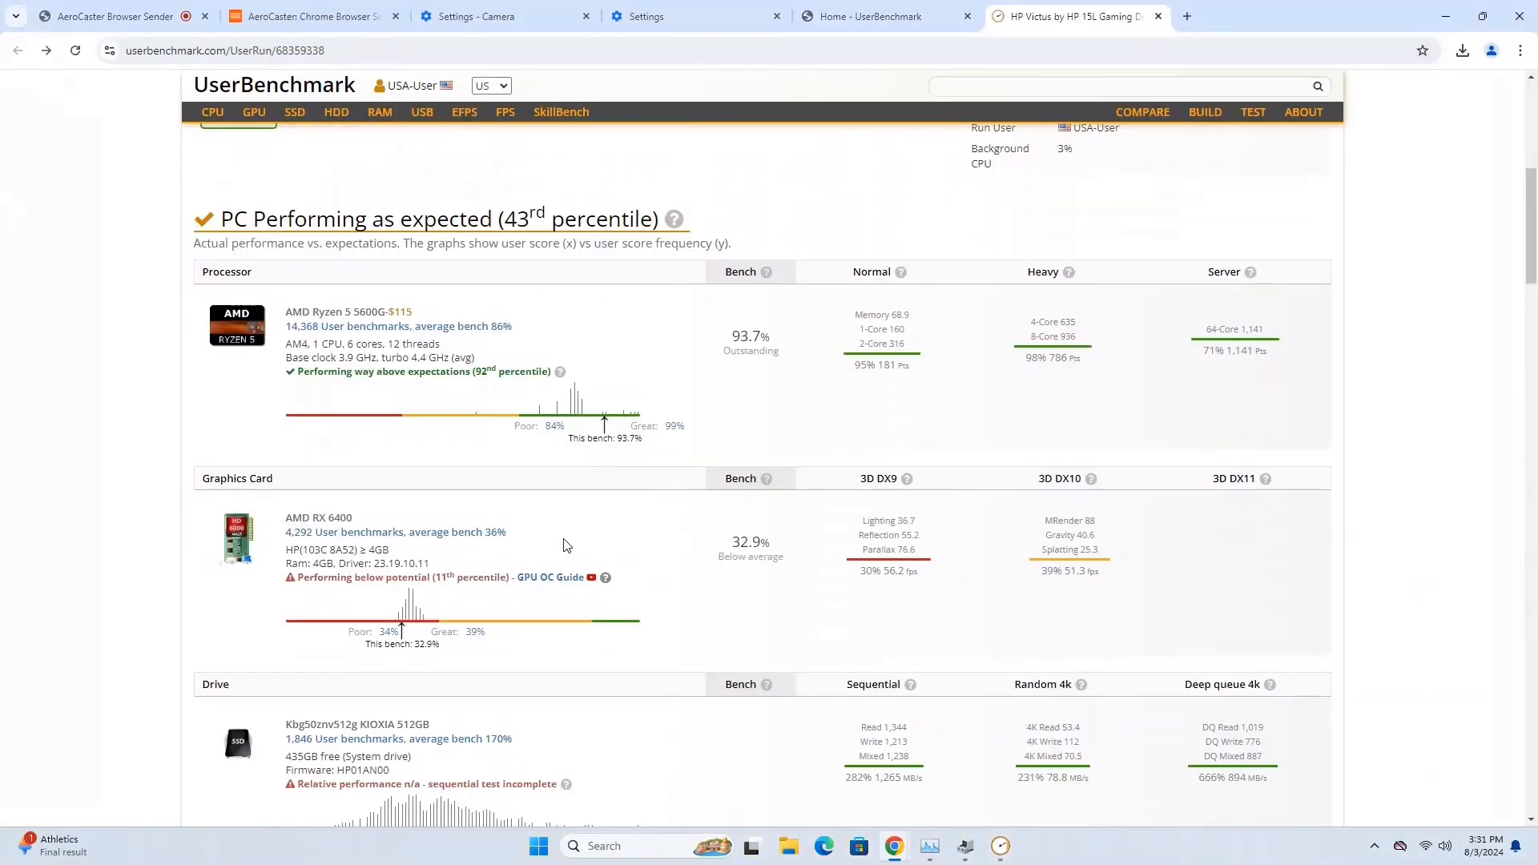
mouse_move(392, 427)
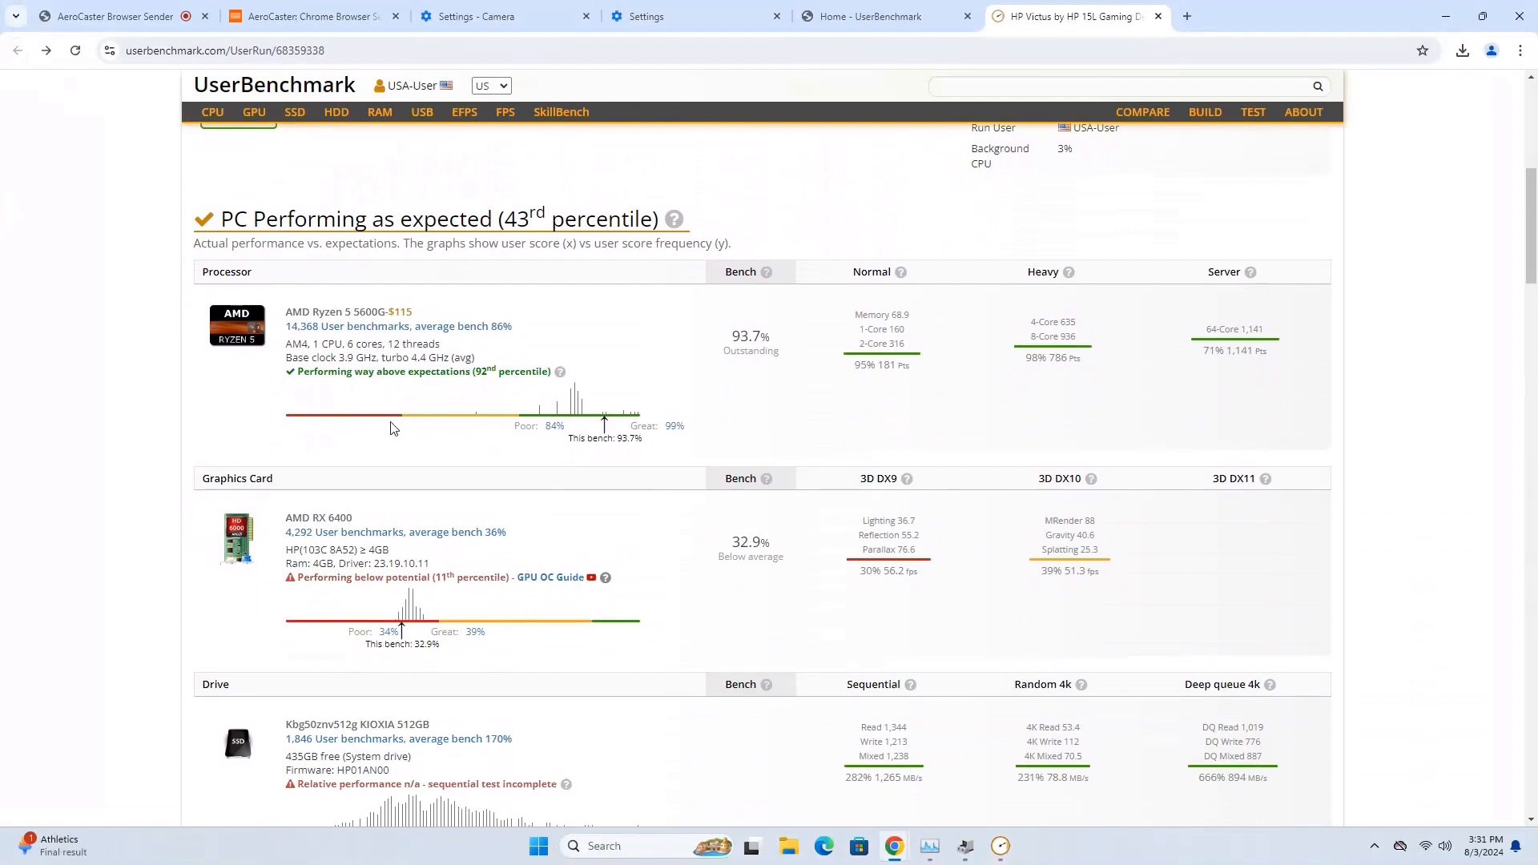
mouse_move(384, 398)
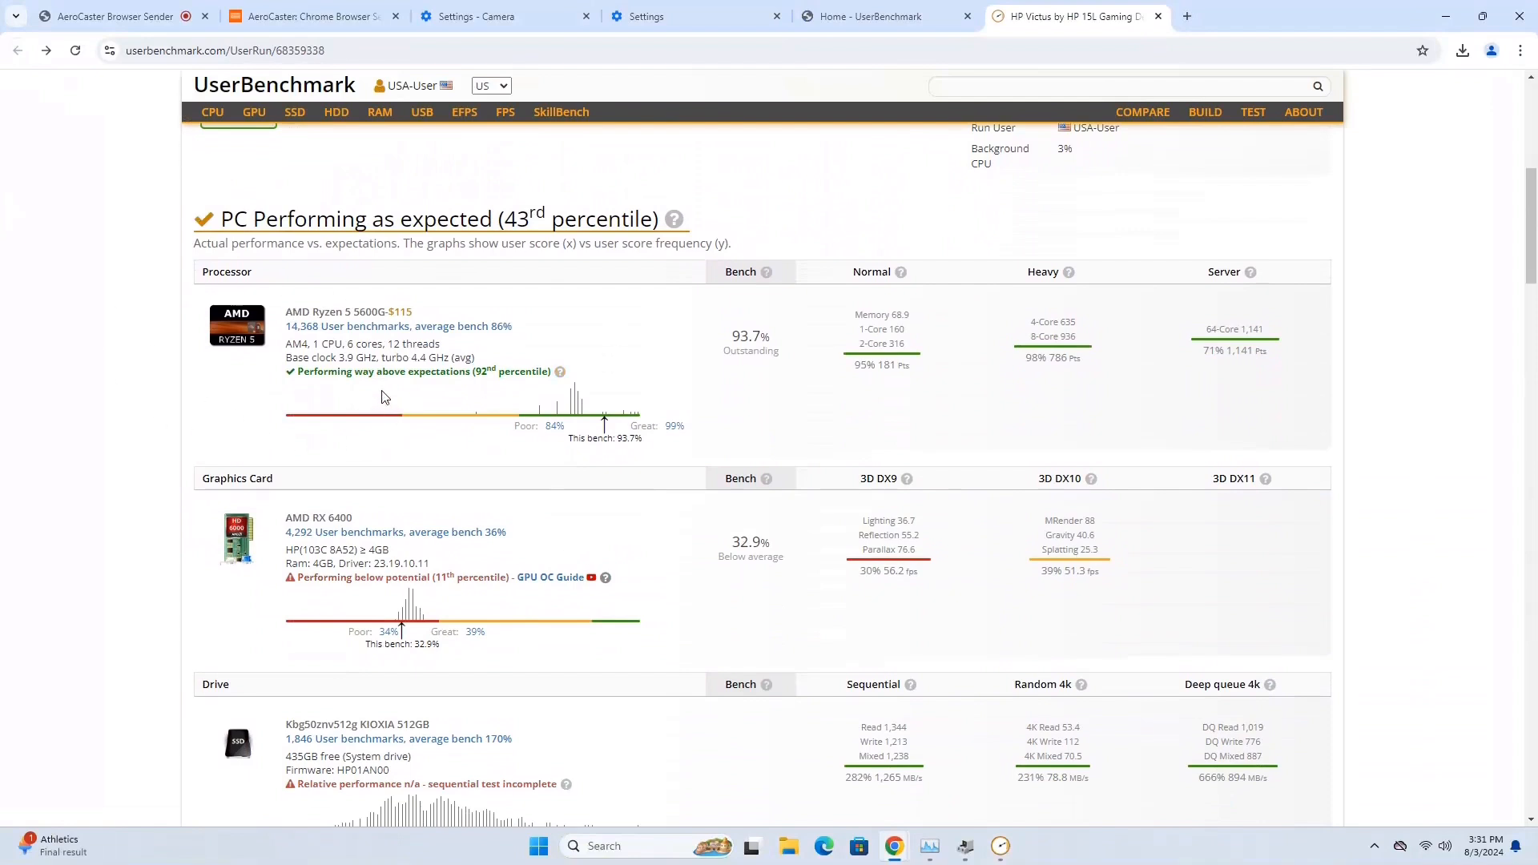
mouse_move(408, 420)
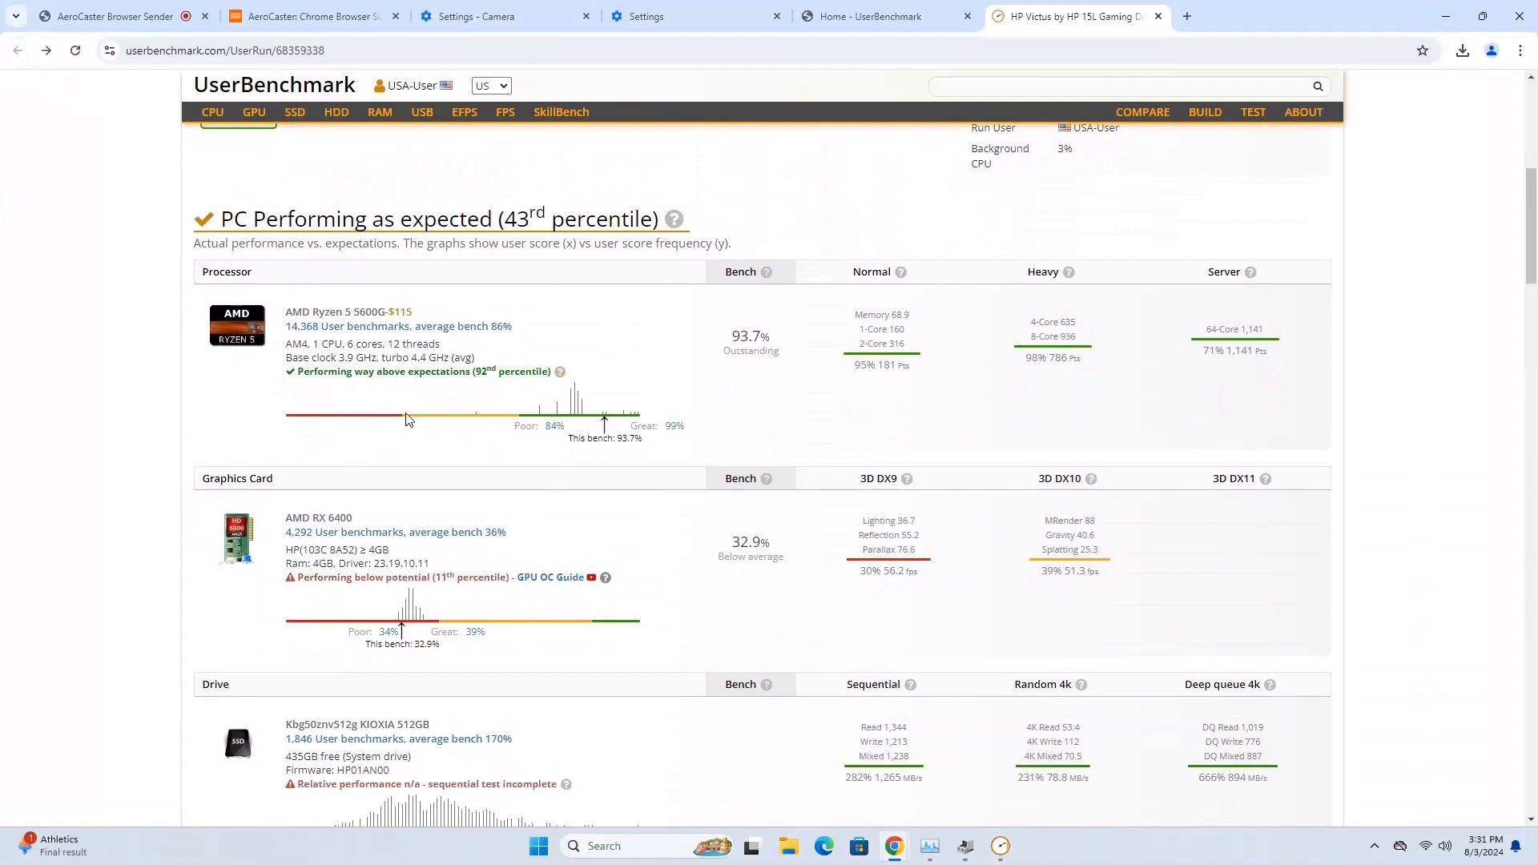
scroll(down, 3)
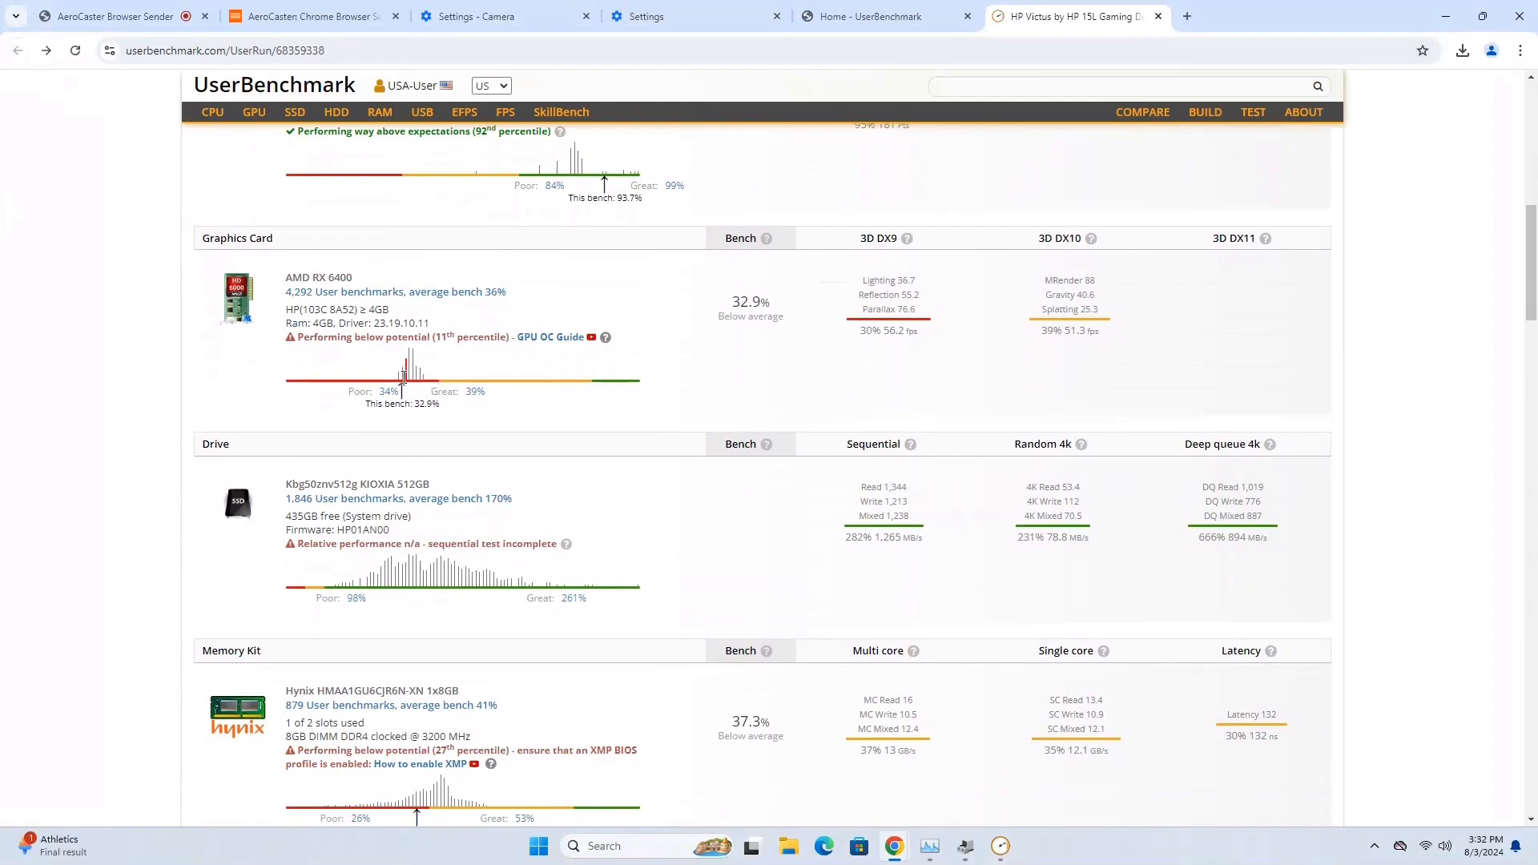
mouse_move(419, 381)
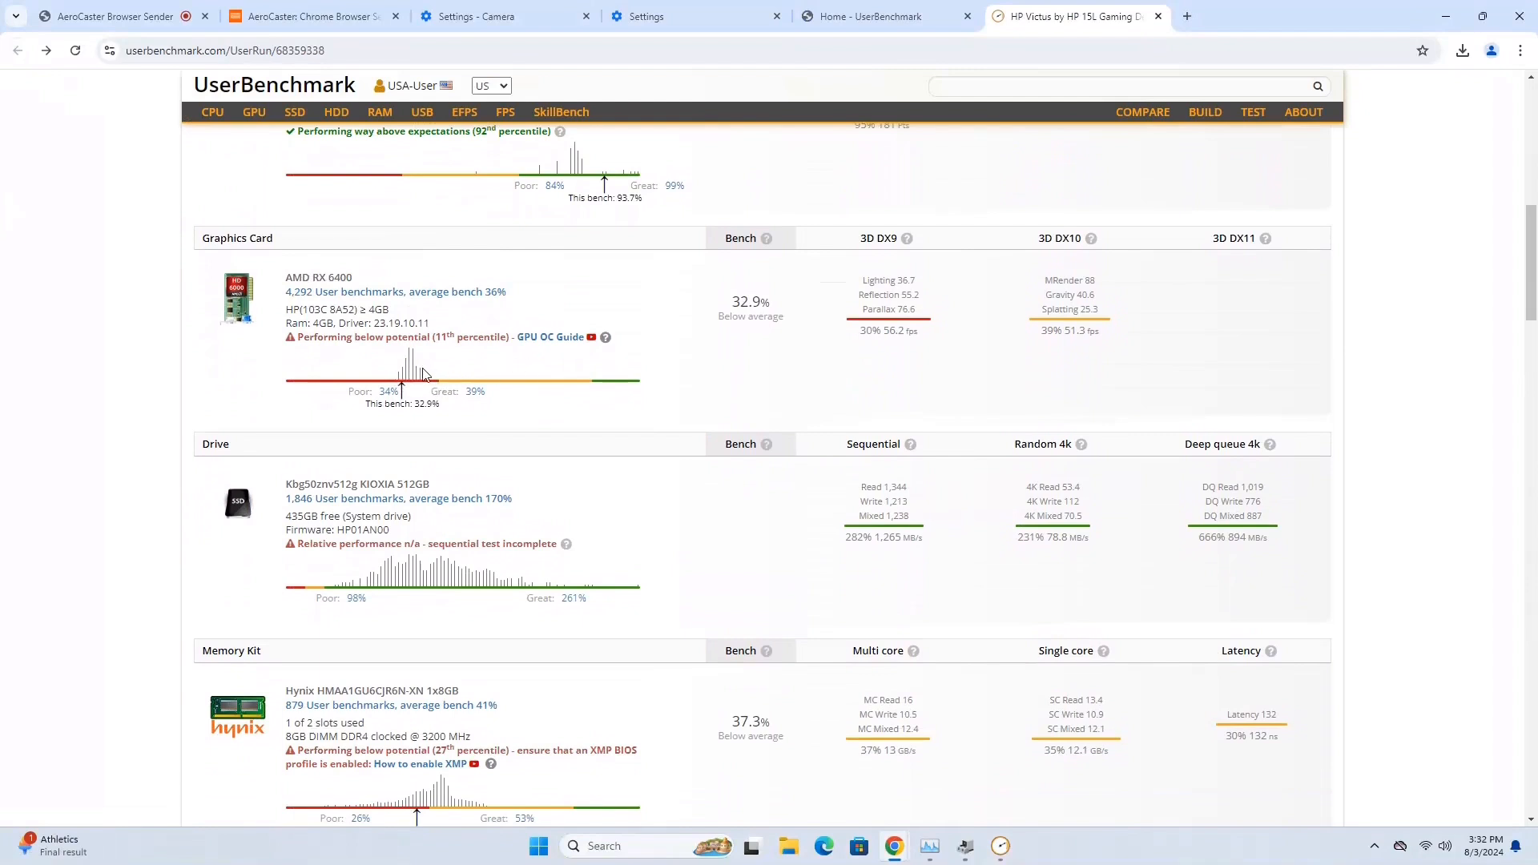
mouse_move(427, 372)
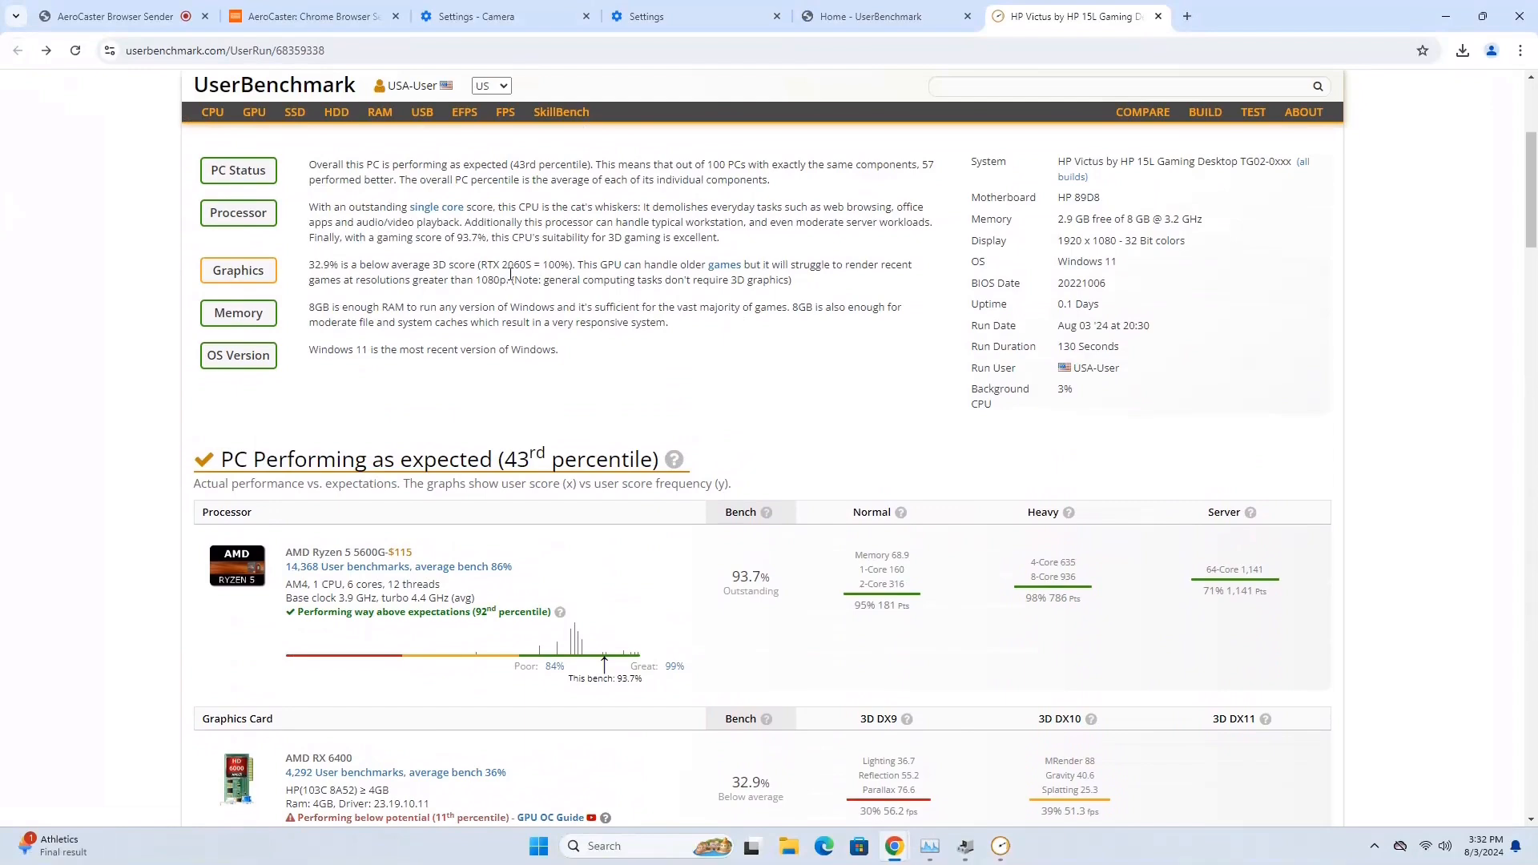
scroll(down, 3)
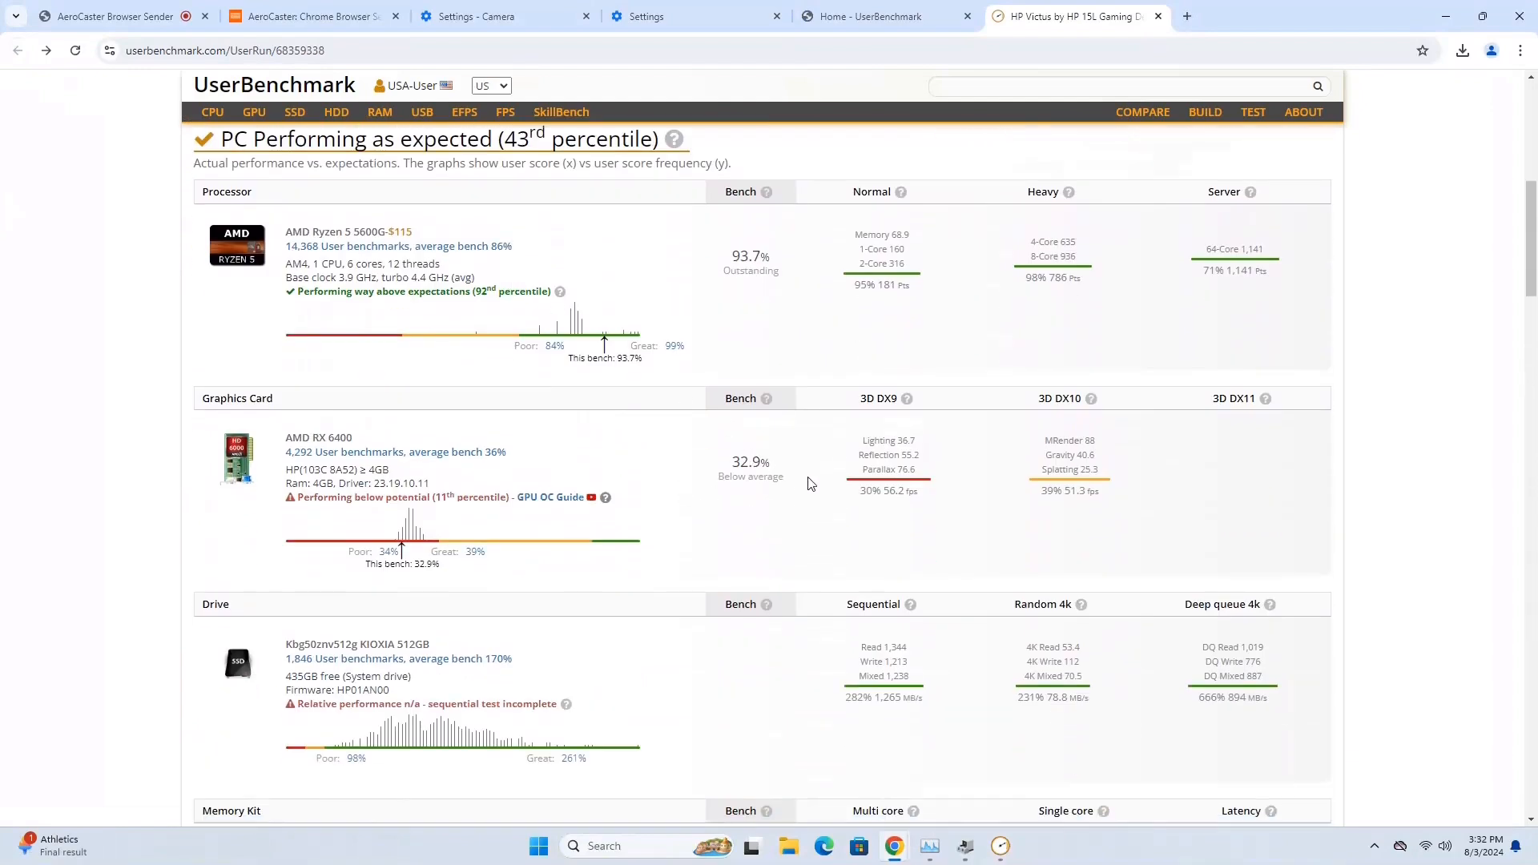
scroll(down, 3)
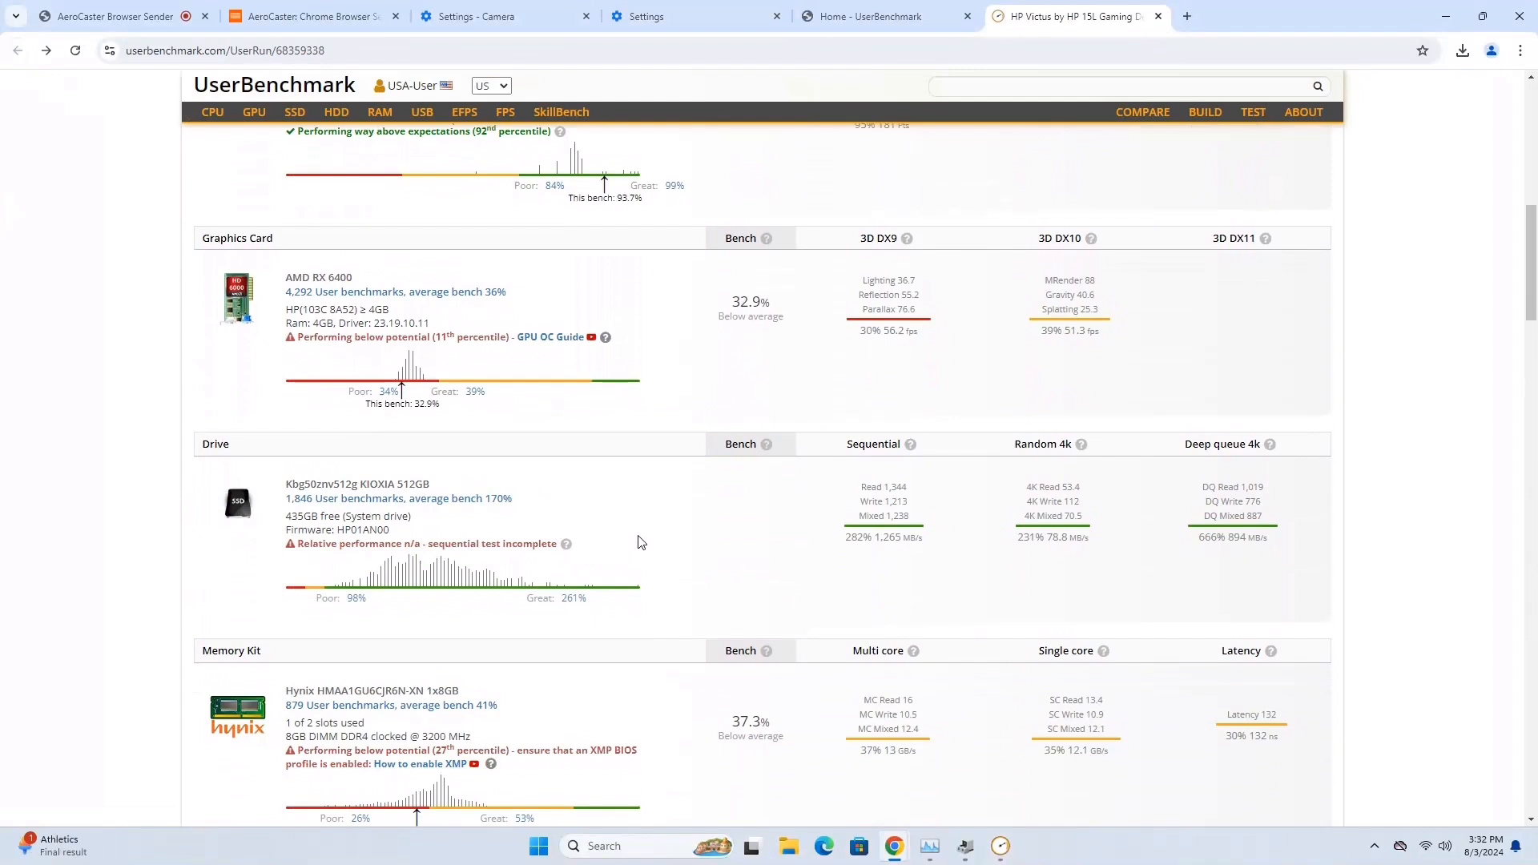
scroll(down, 3)
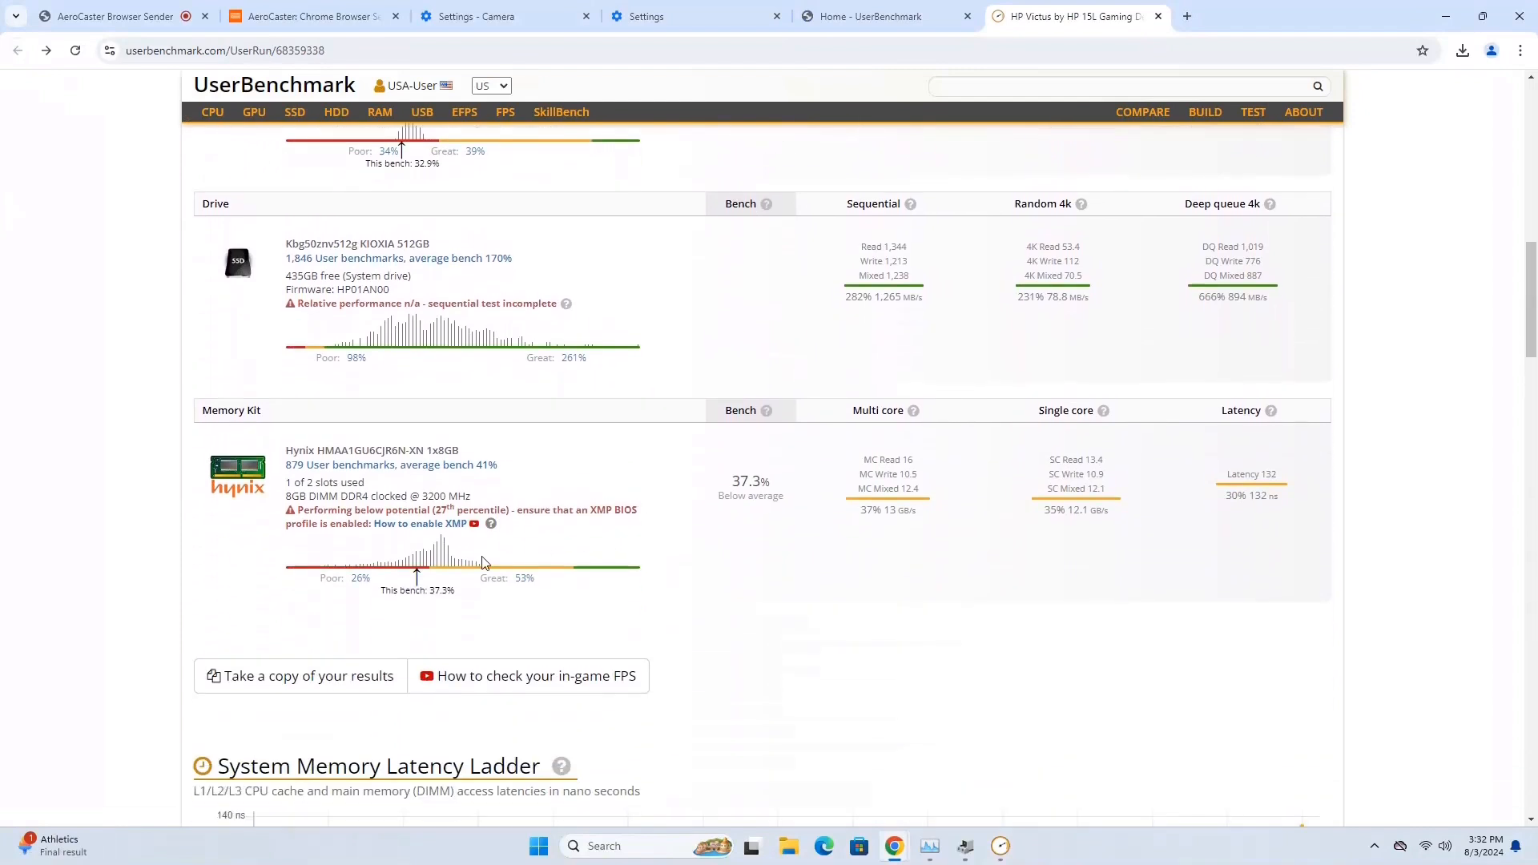
mouse_move(616, 507)
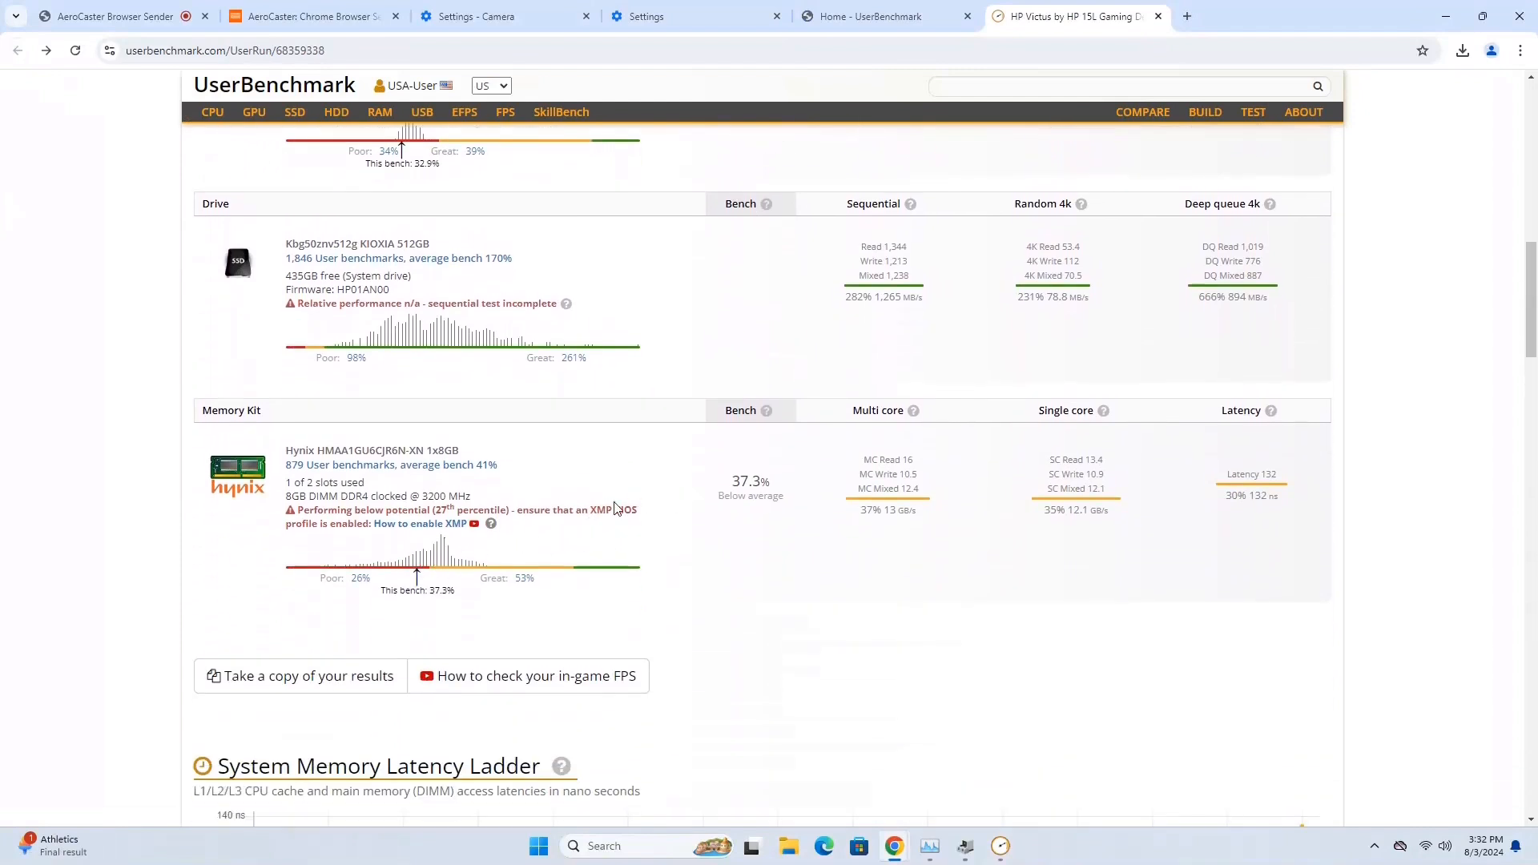
mouse_move(606, 539)
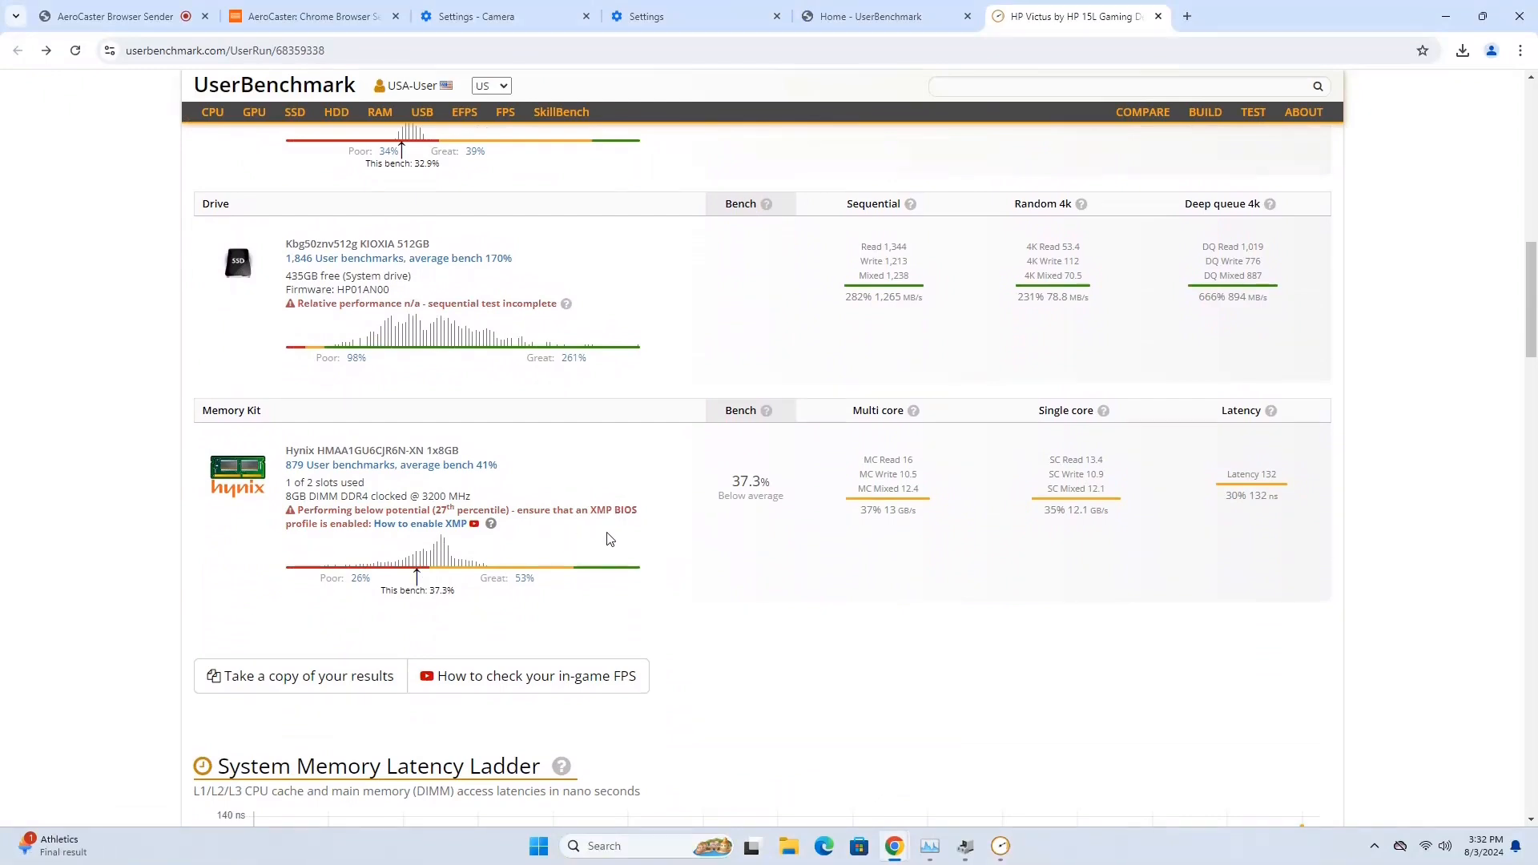
scroll(up, 3)
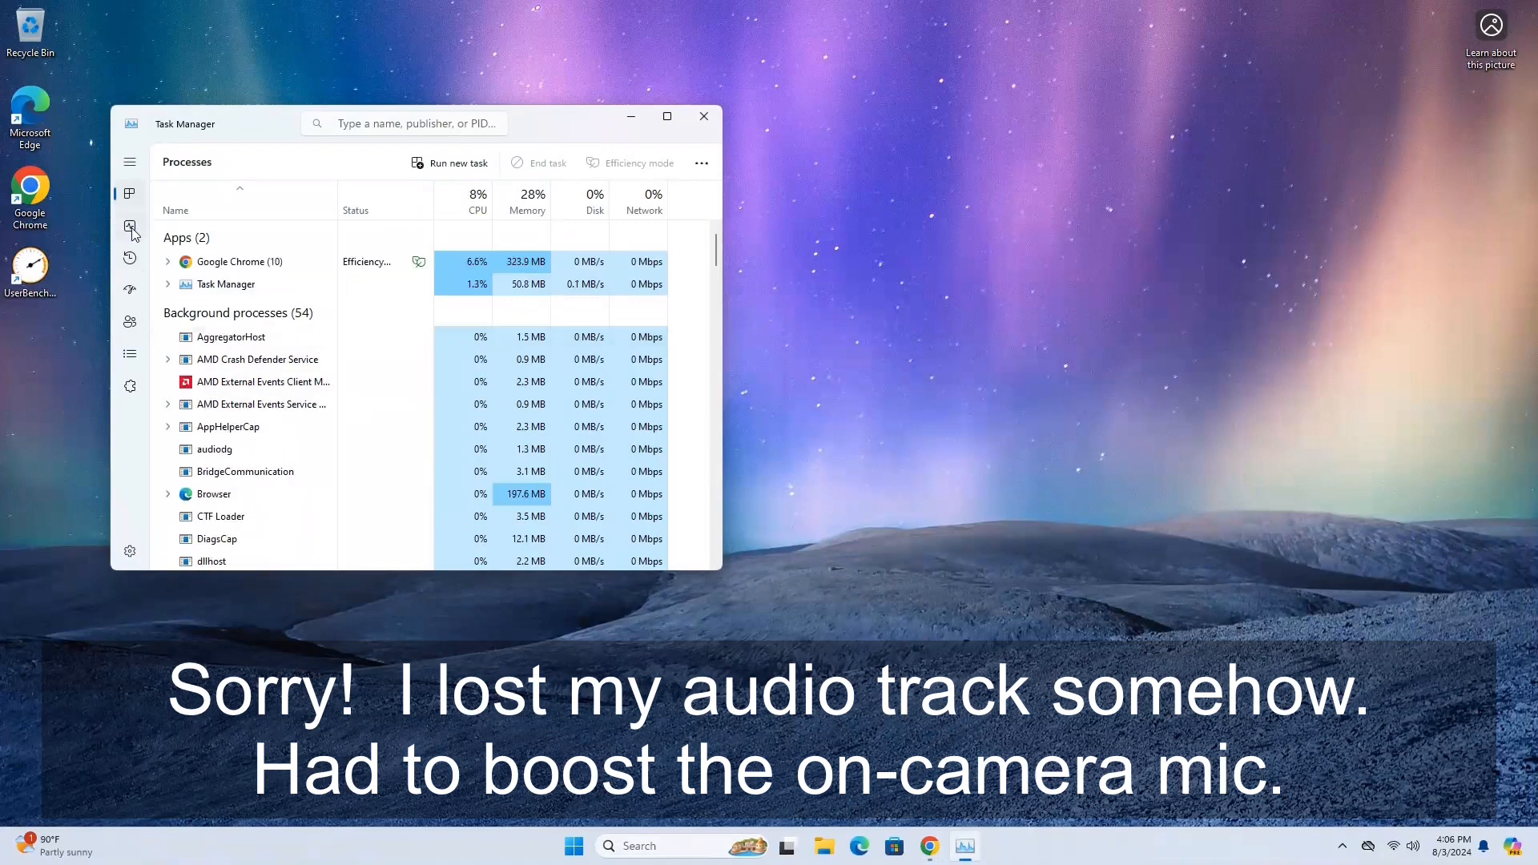
Step: Show the Memory performance page: 16.0 GB installed, 2 of 2 slots used
click(130, 226)
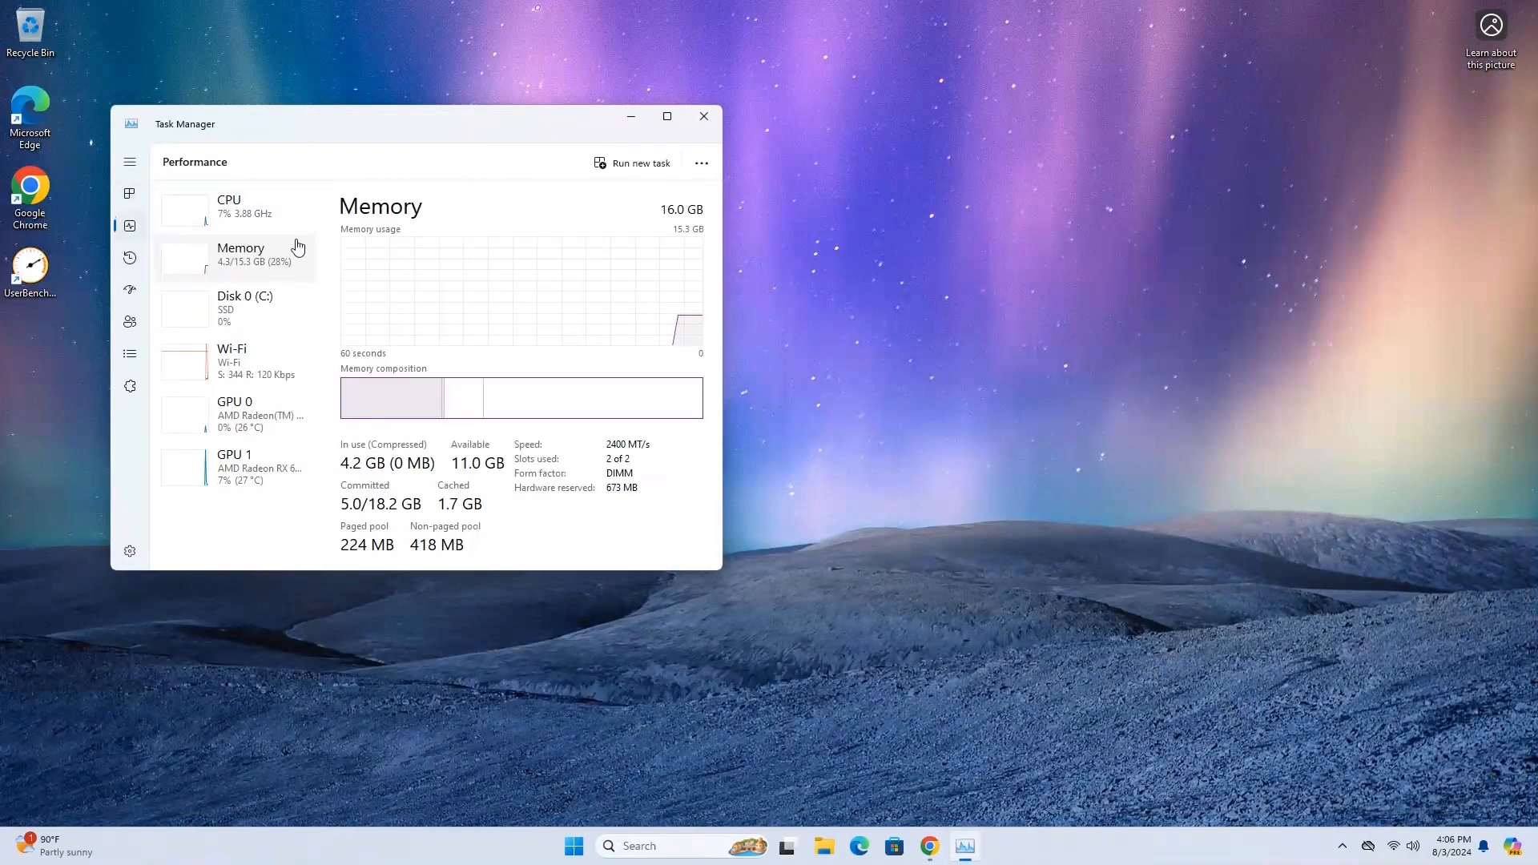
click(666, 116)
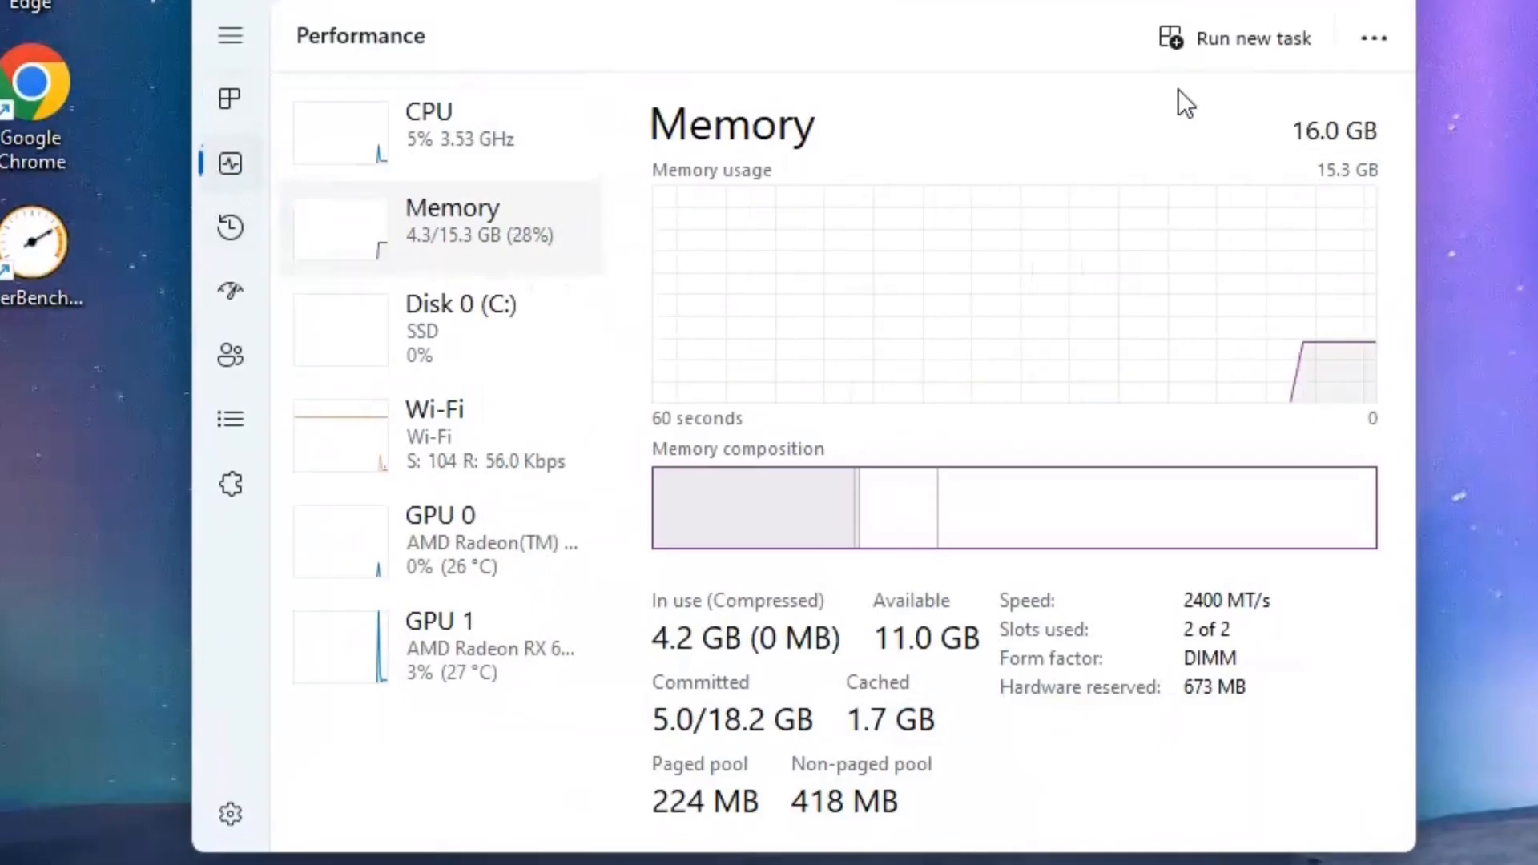
mouse_move(1458, 162)
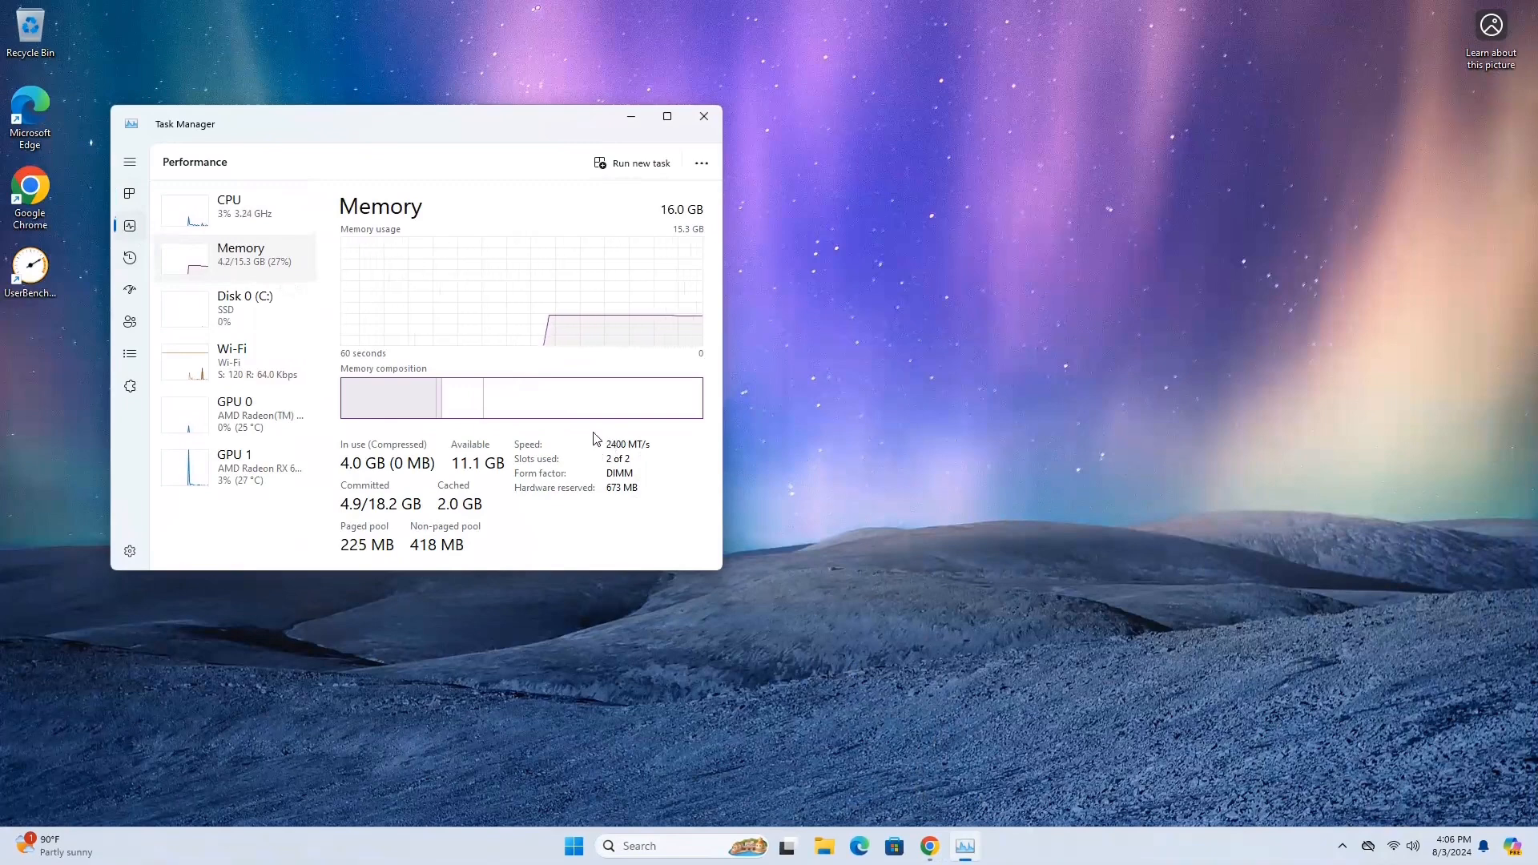
Step: Close Task Manager to return to the desktop
click(703, 116)
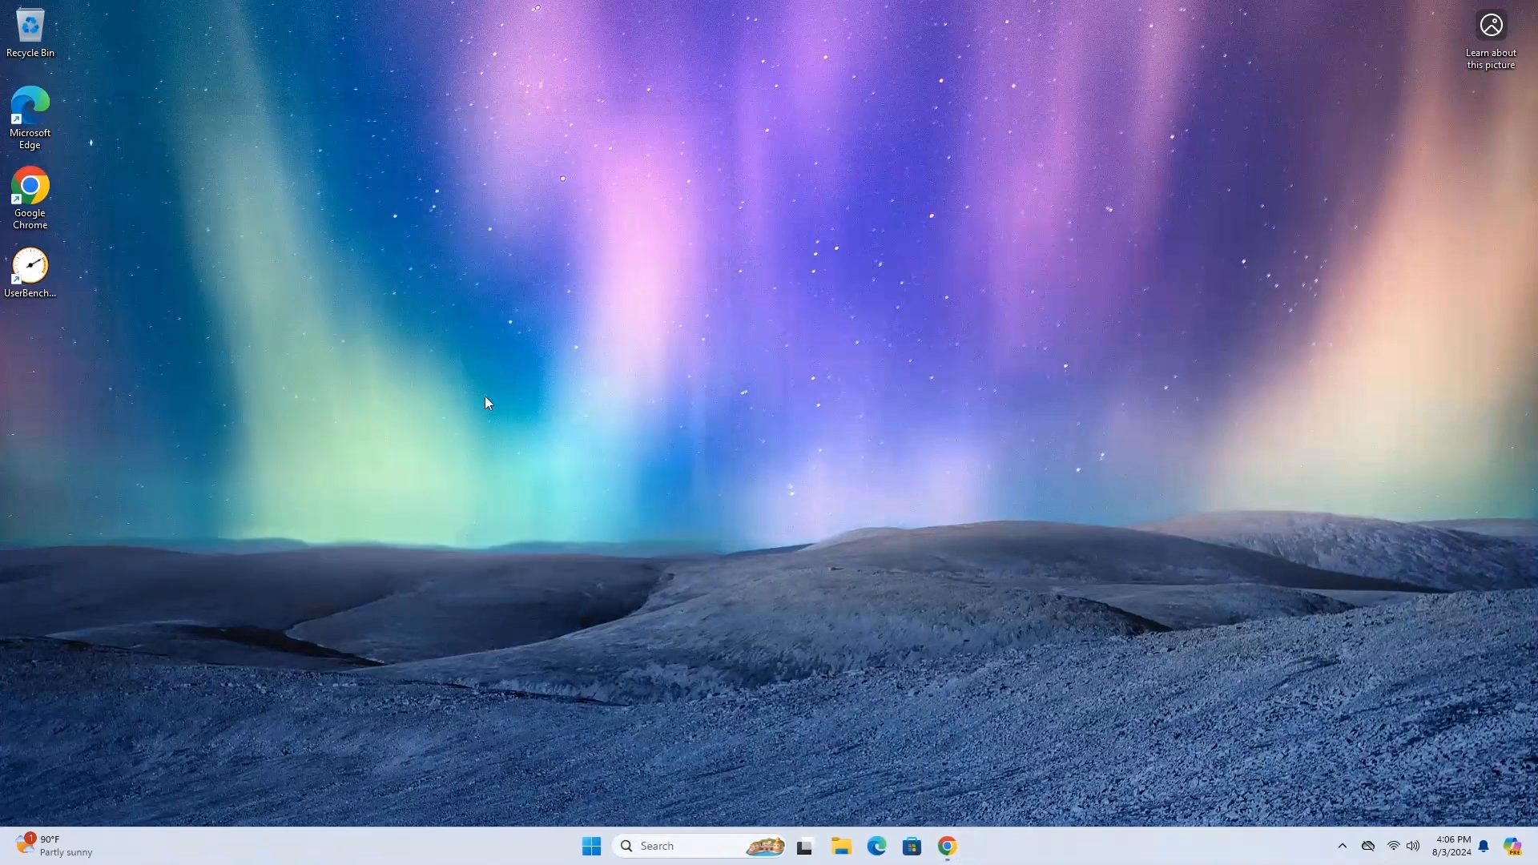
mouse_move(438, 431)
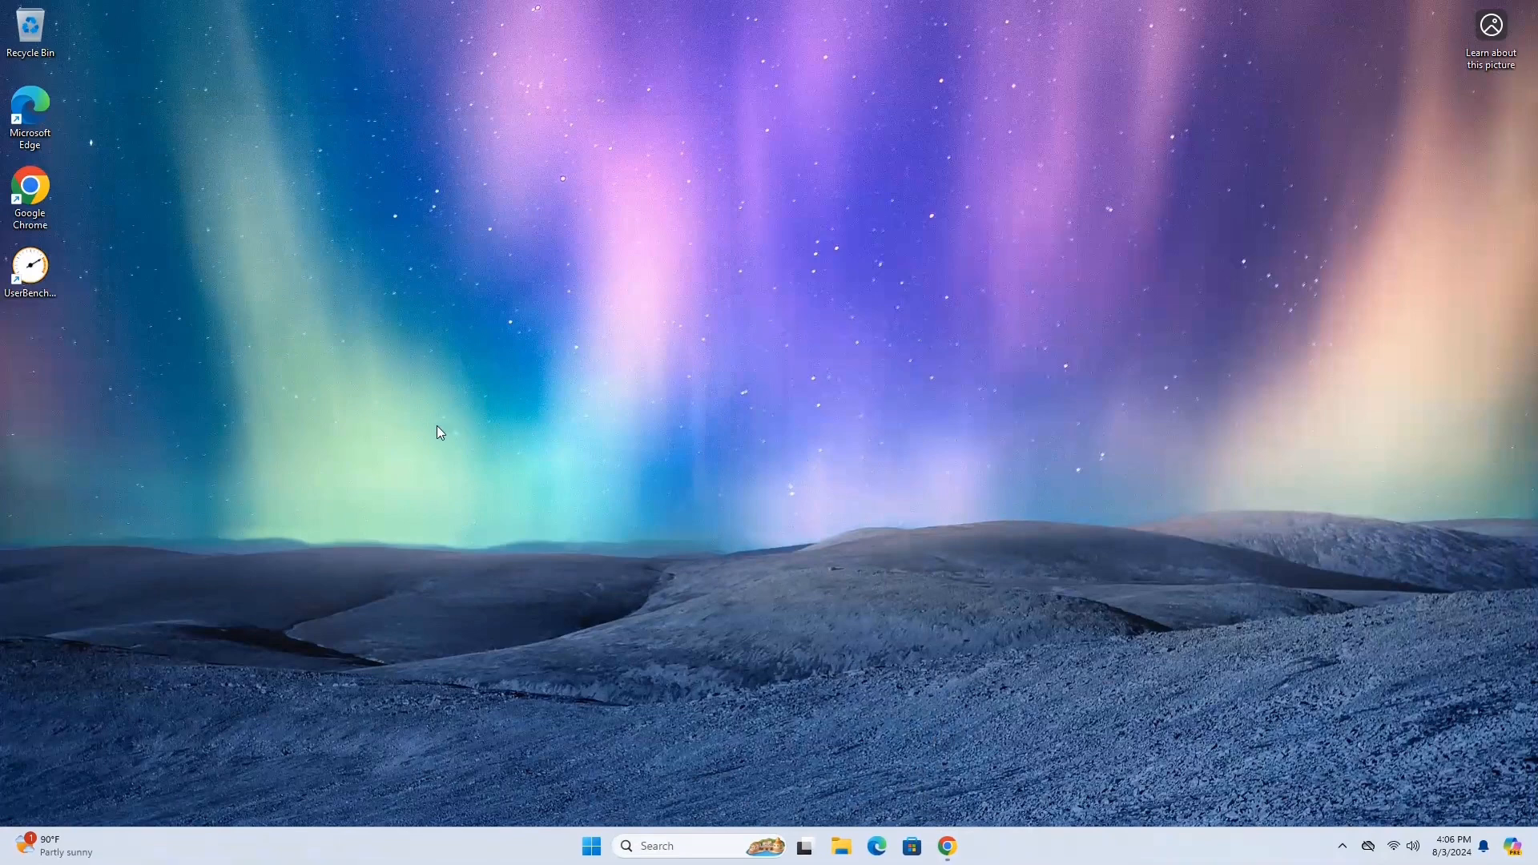
mouse_move(543, 431)
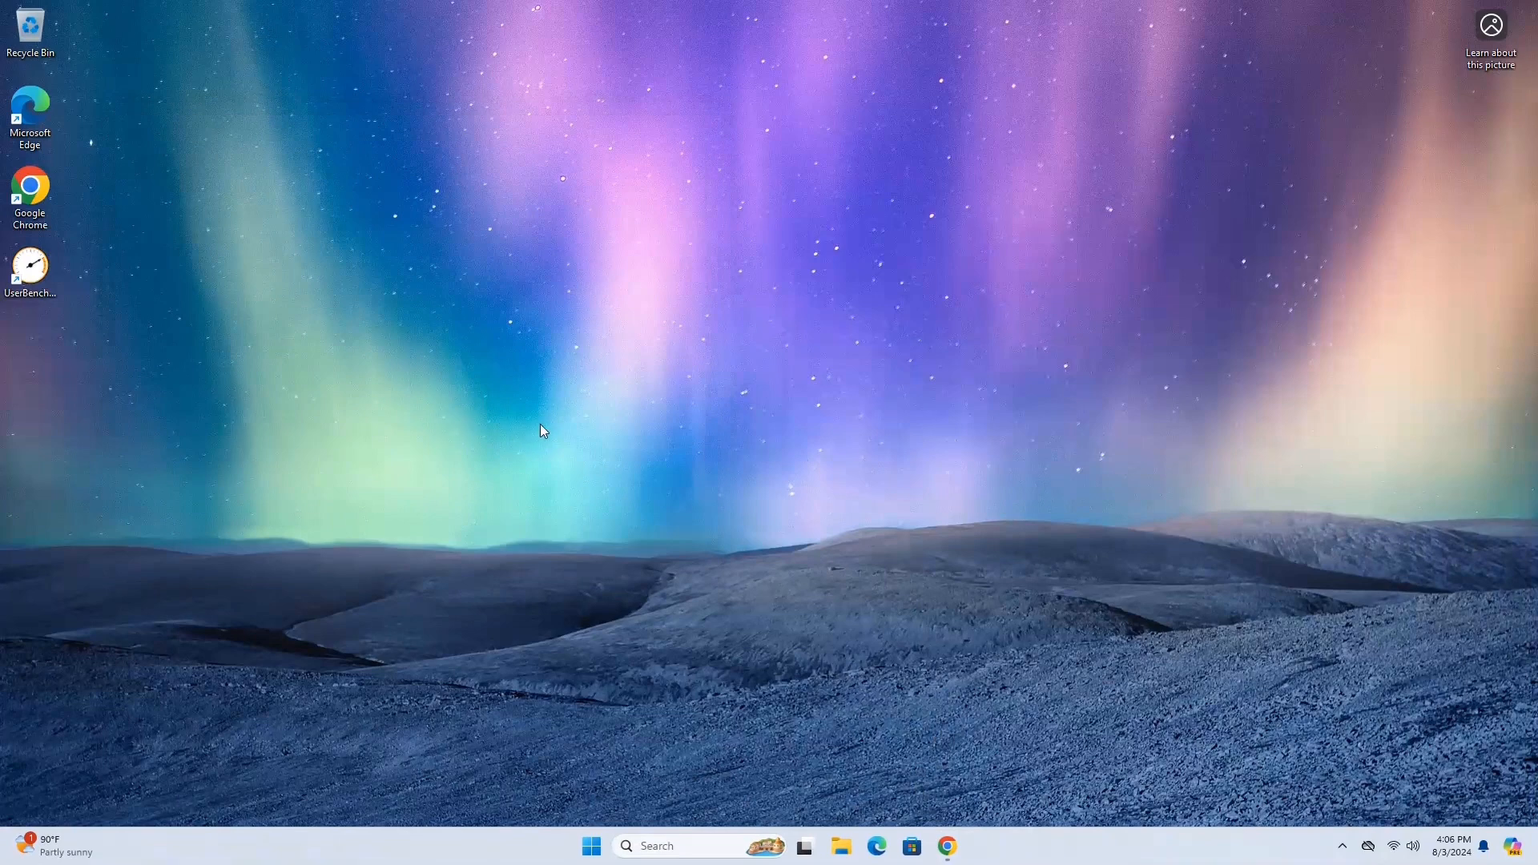
mouse_move(495, 512)
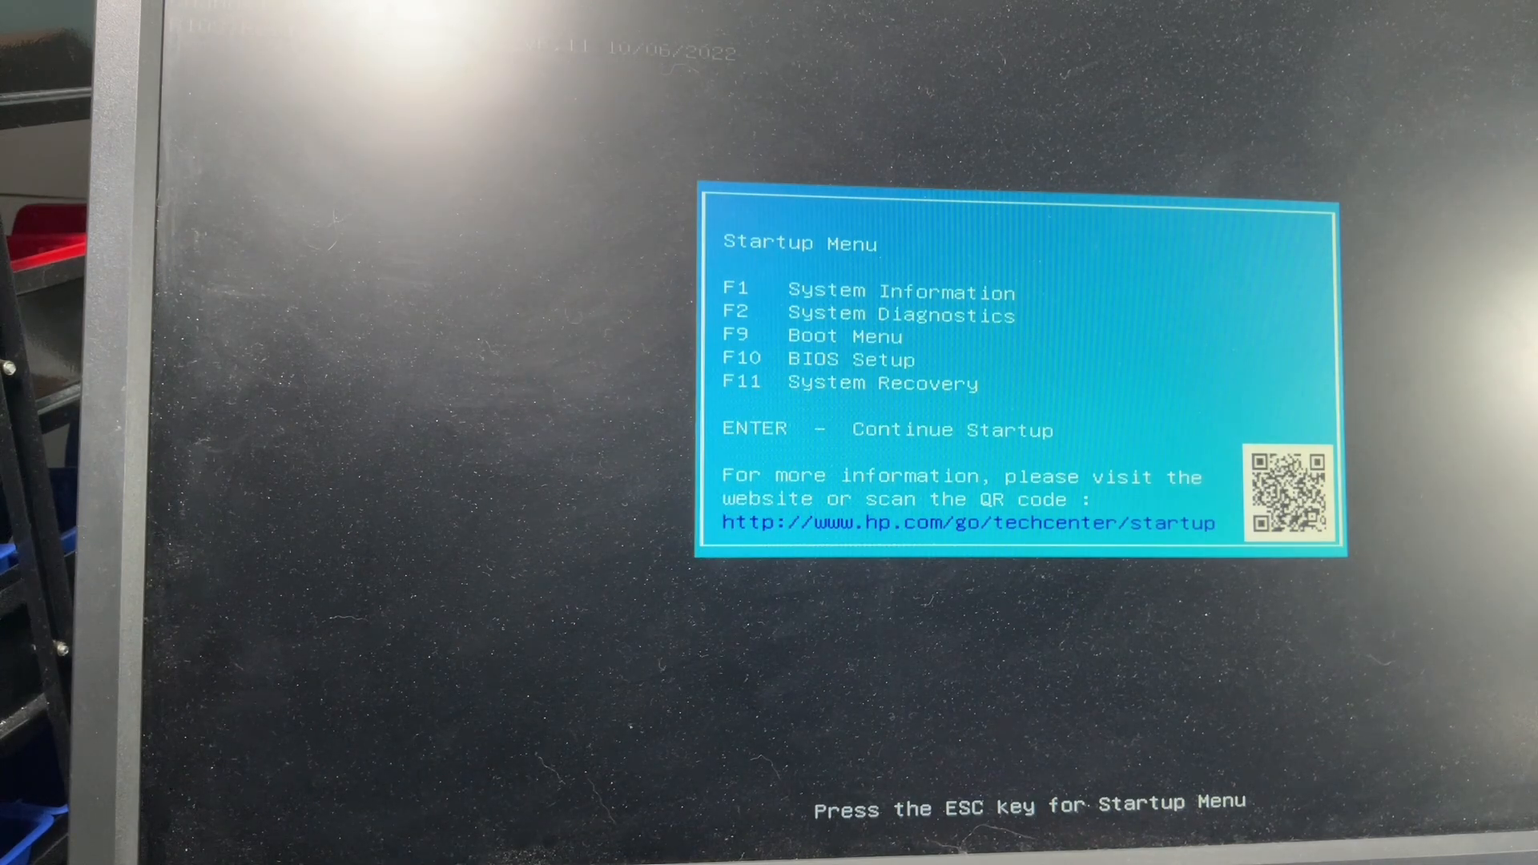
Step: Open HP BIOS System Information with F1, confirming 16 GB Total Memory
key(F1)
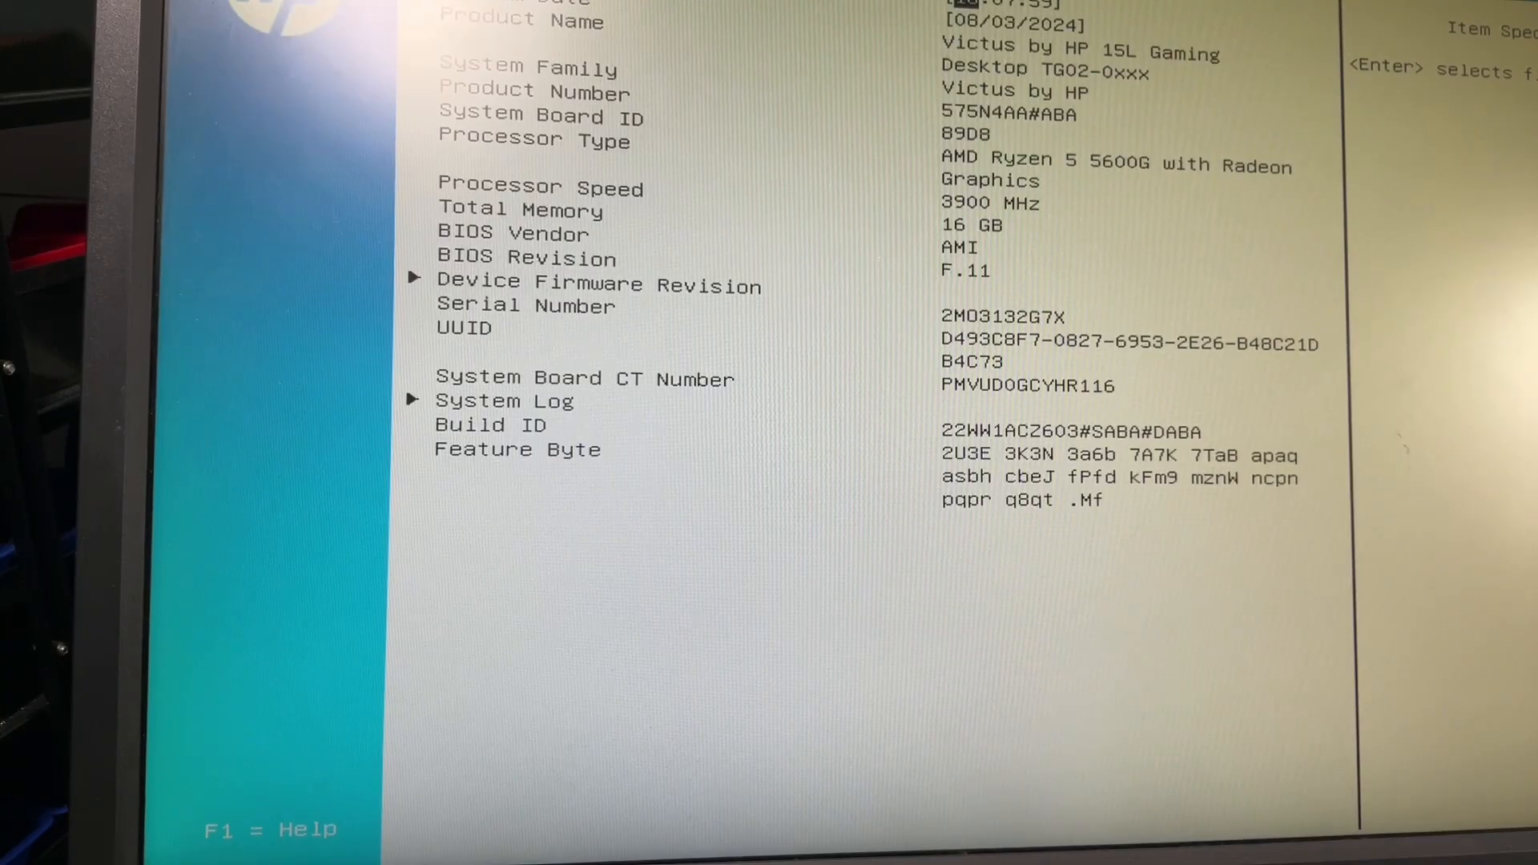